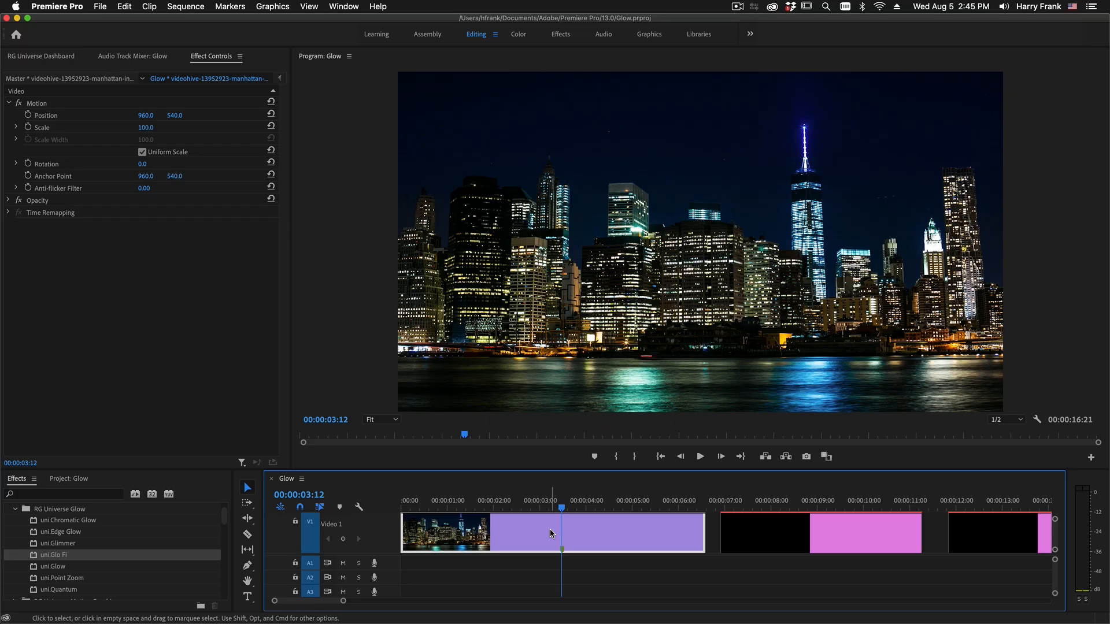
mouse_move(552, 533)
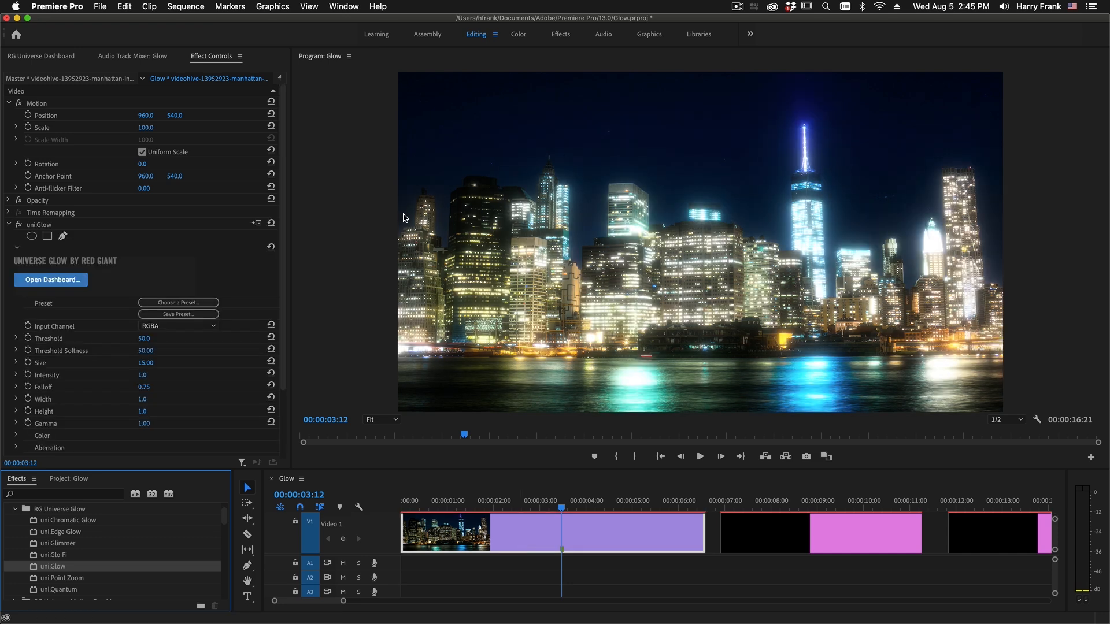
mouse_move(778, 109)
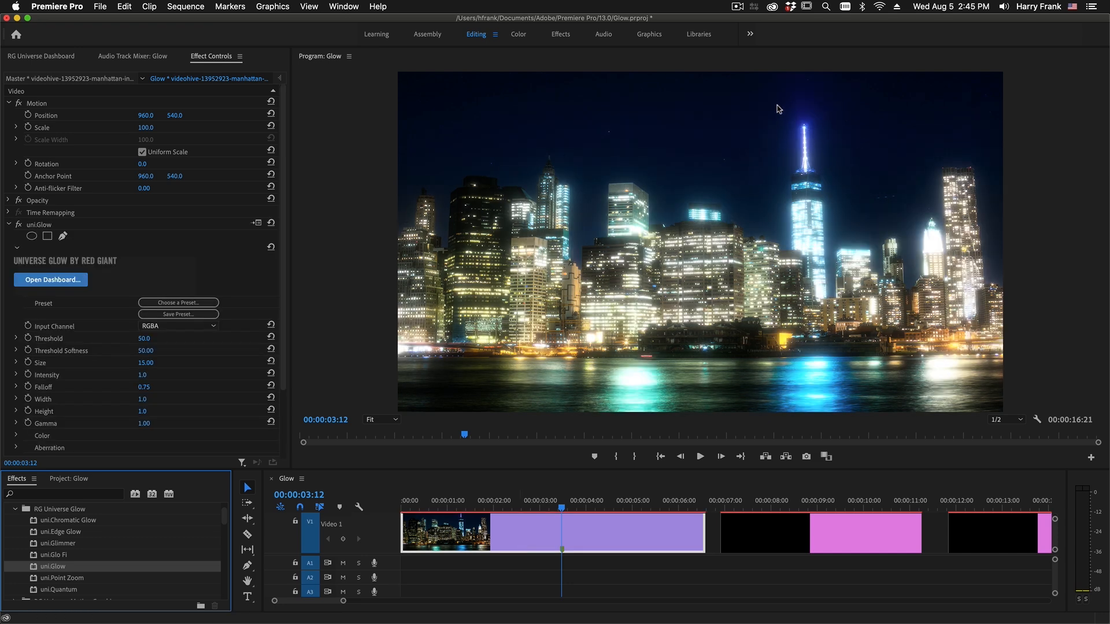
mouse_move(819, 143)
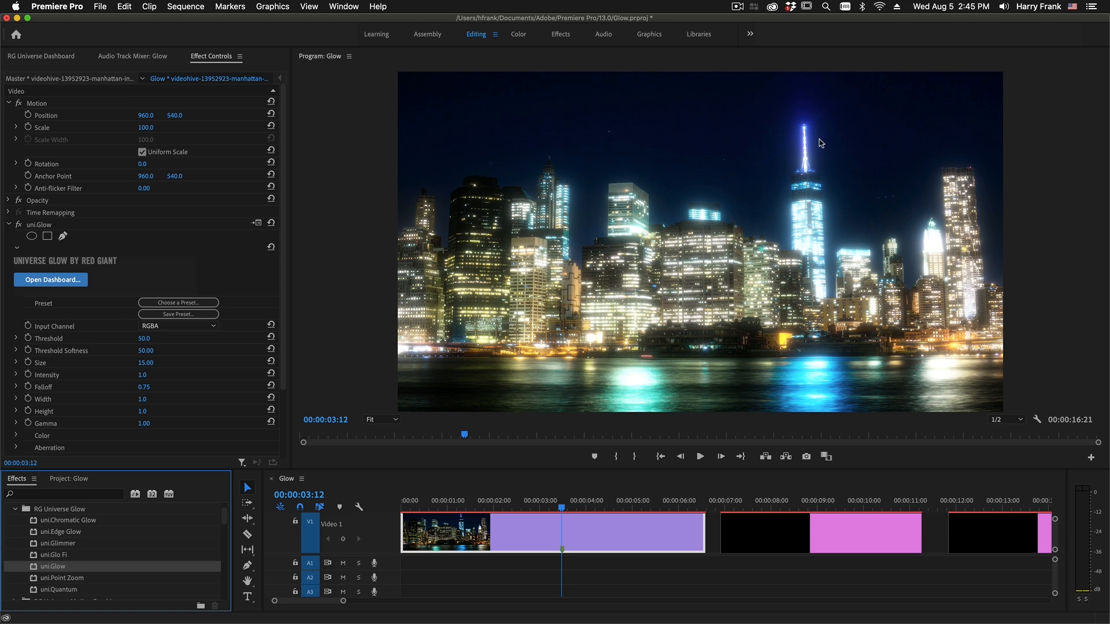
mouse_move(810, 148)
type("26")
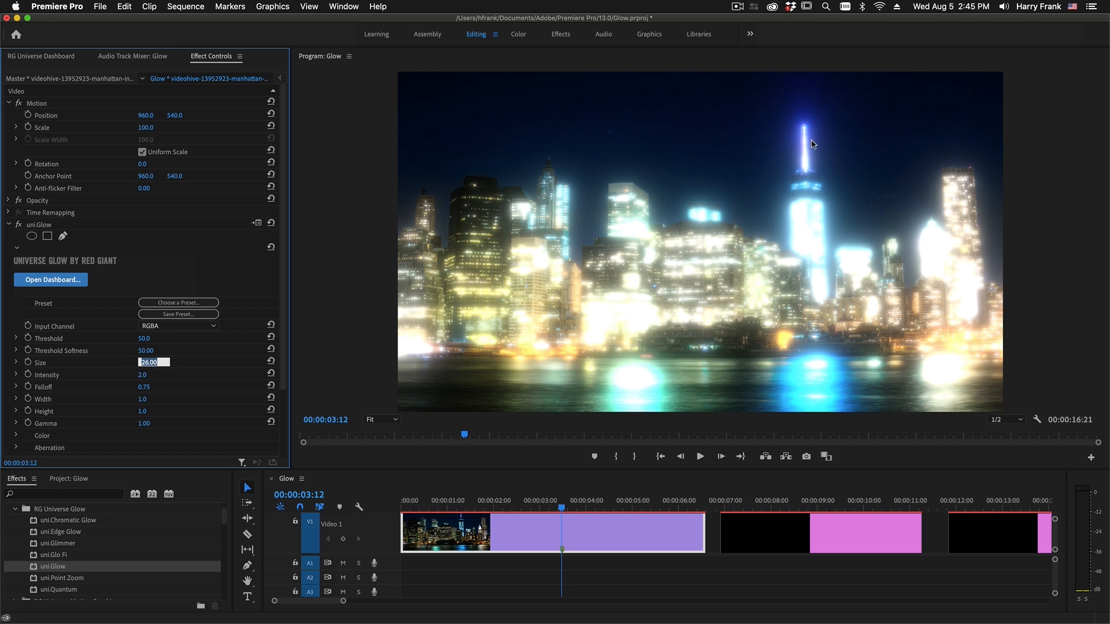
mouse_move(819, 149)
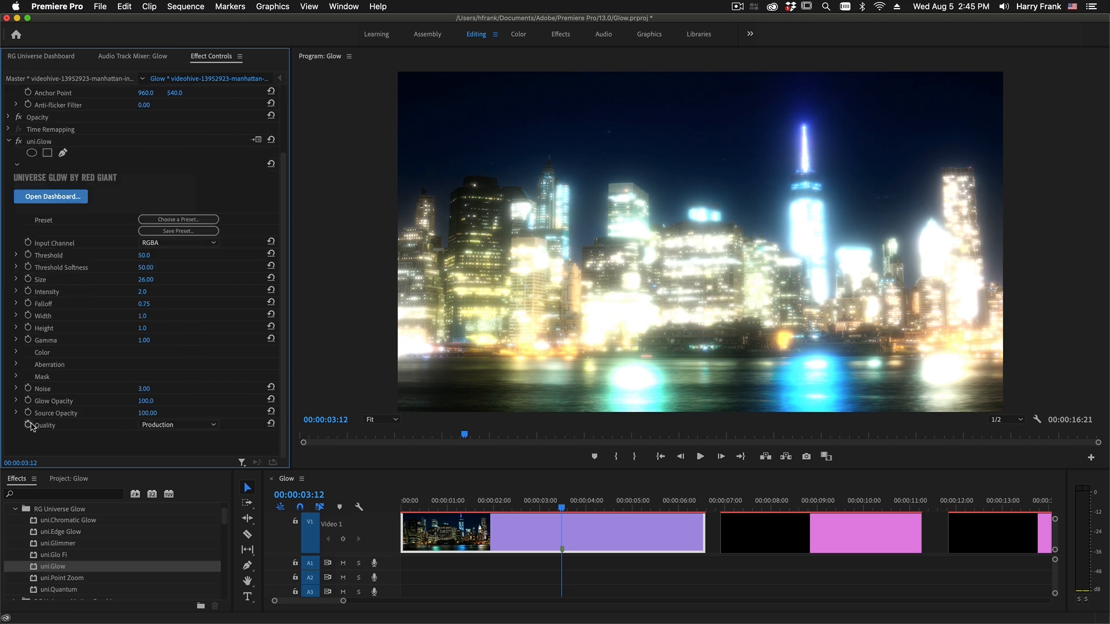
- Switch the uni.Glow Quality dropdown to a different rendering quality
left_click(179, 425)
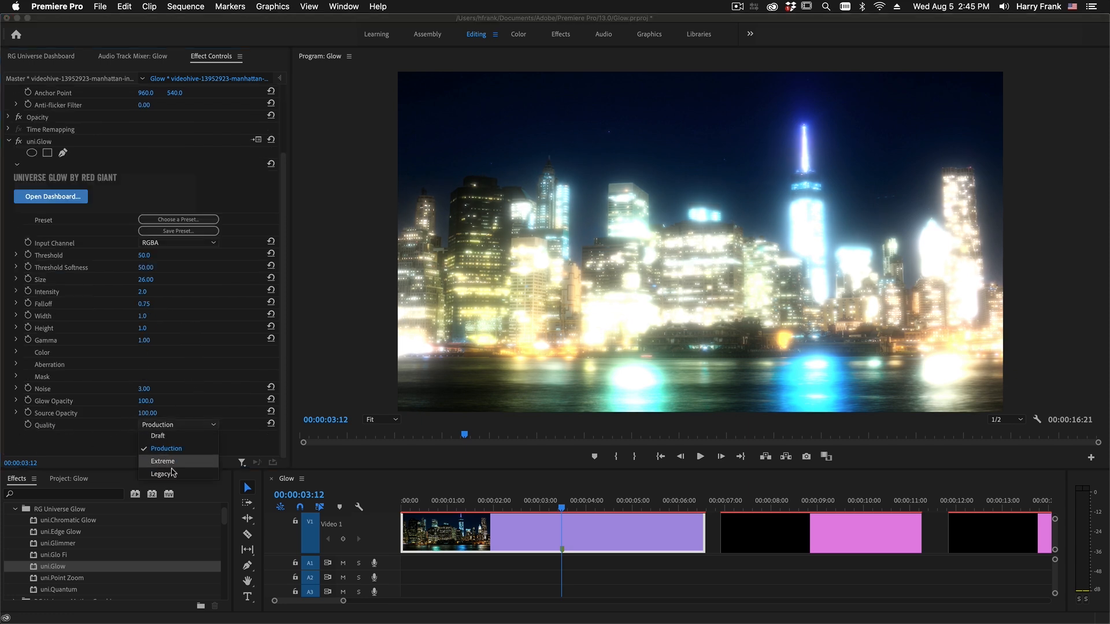
left_click(163, 472)
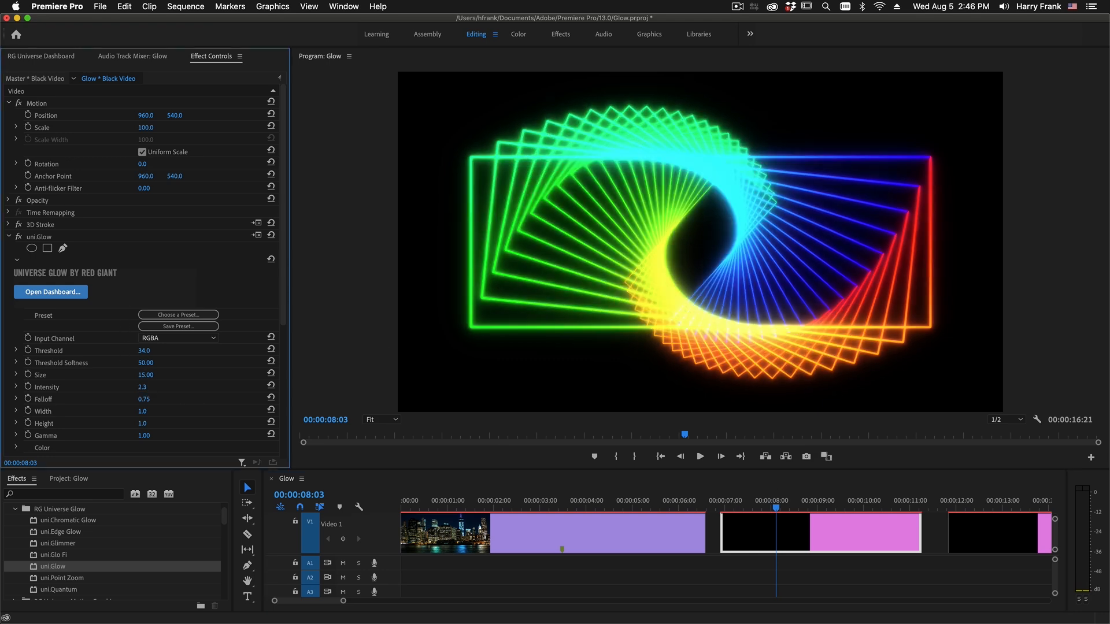
- Select the skyline clip in the timeline, showing glow defaults Size 15 and Intensity 1
left_click(144, 387)
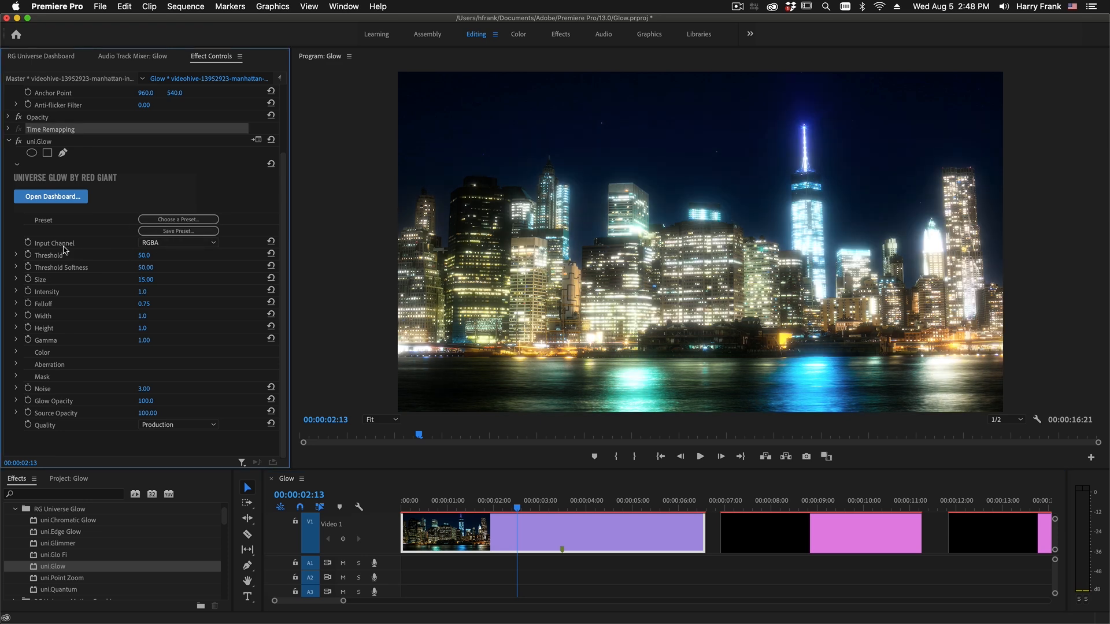
- Cycle the glow Input Channel through Lightness, Luminance, Red, Green and Blue, ending on RGBA
left_click(179, 243)
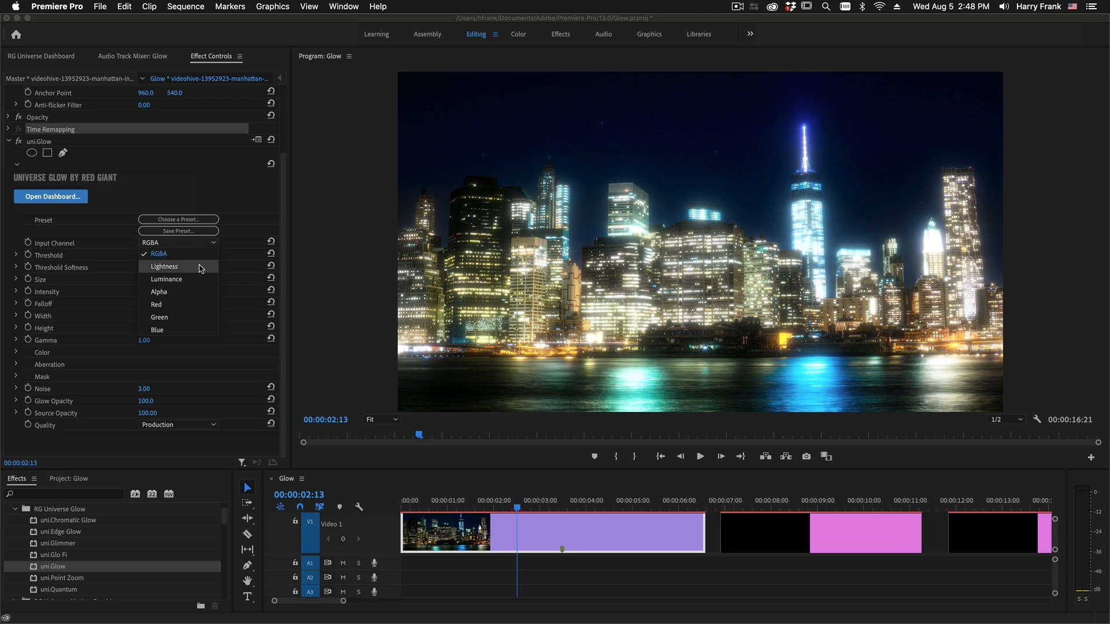
left_click(163, 266)
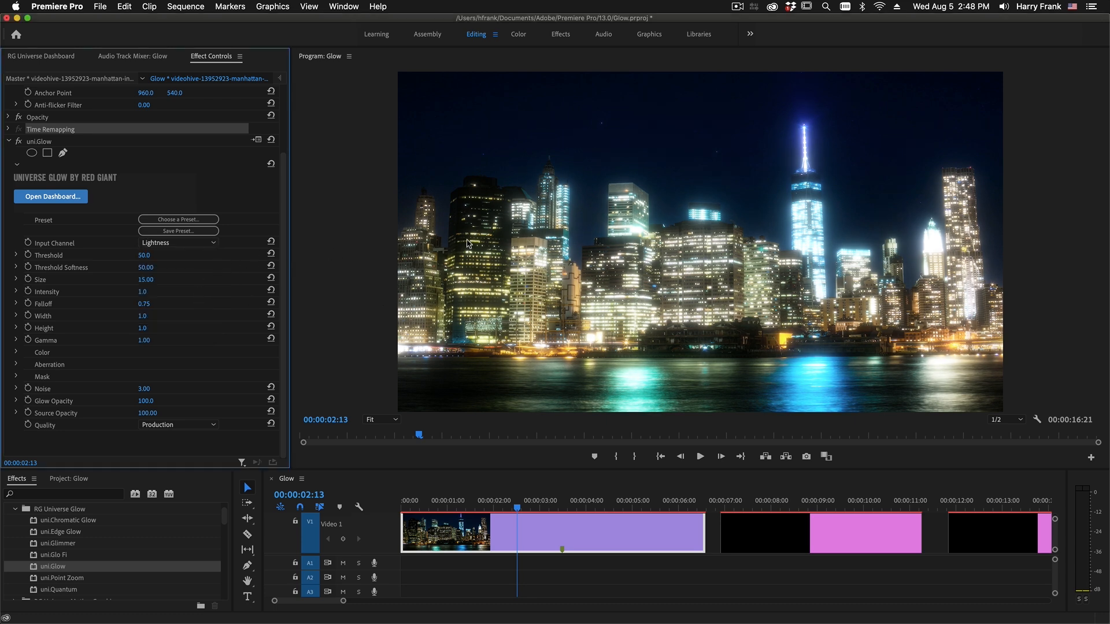
left_click(178, 242)
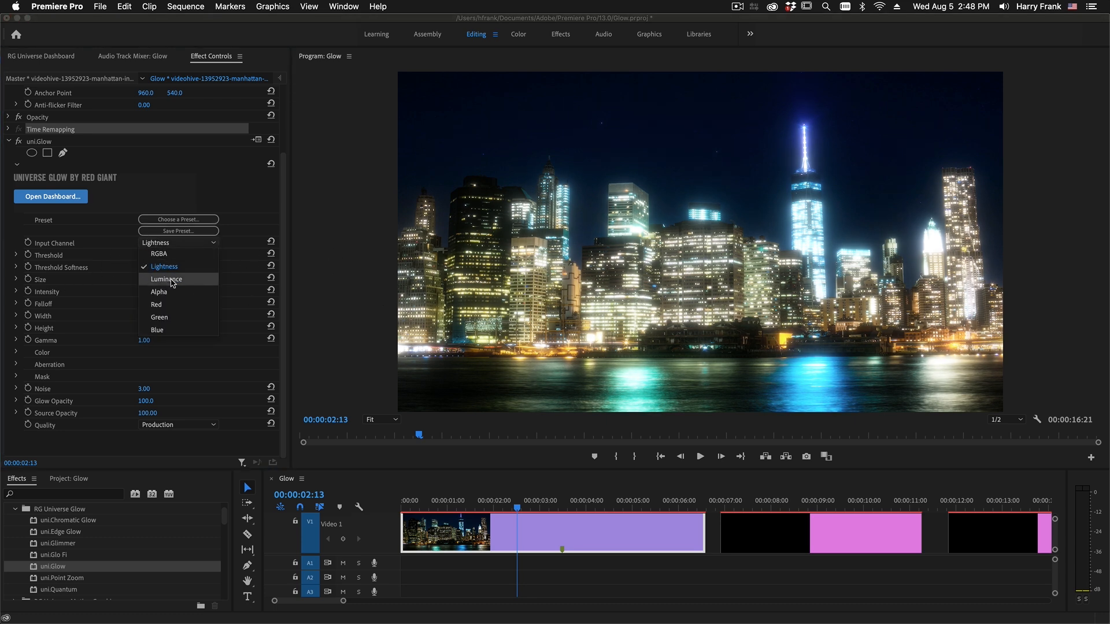
left_click(165, 279)
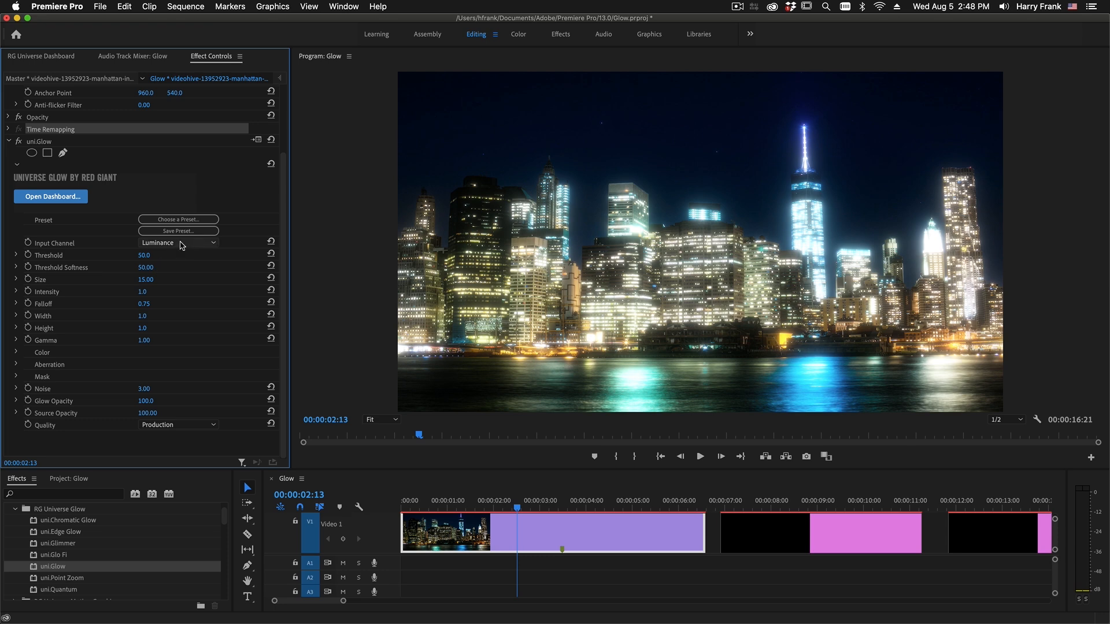
left_click(178, 242)
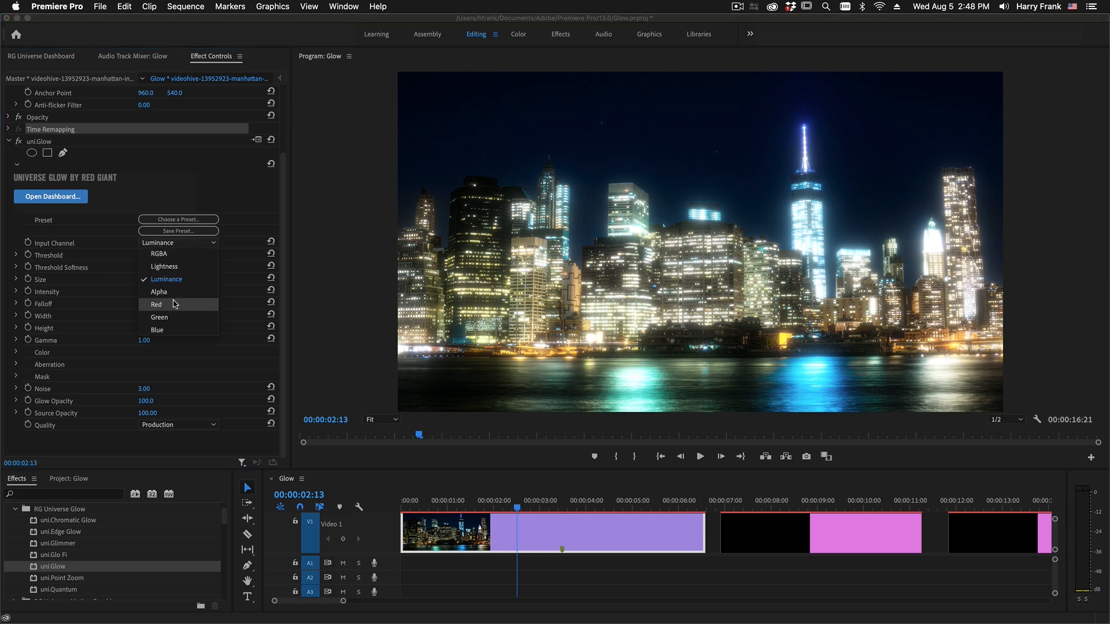
left_click(155, 305)
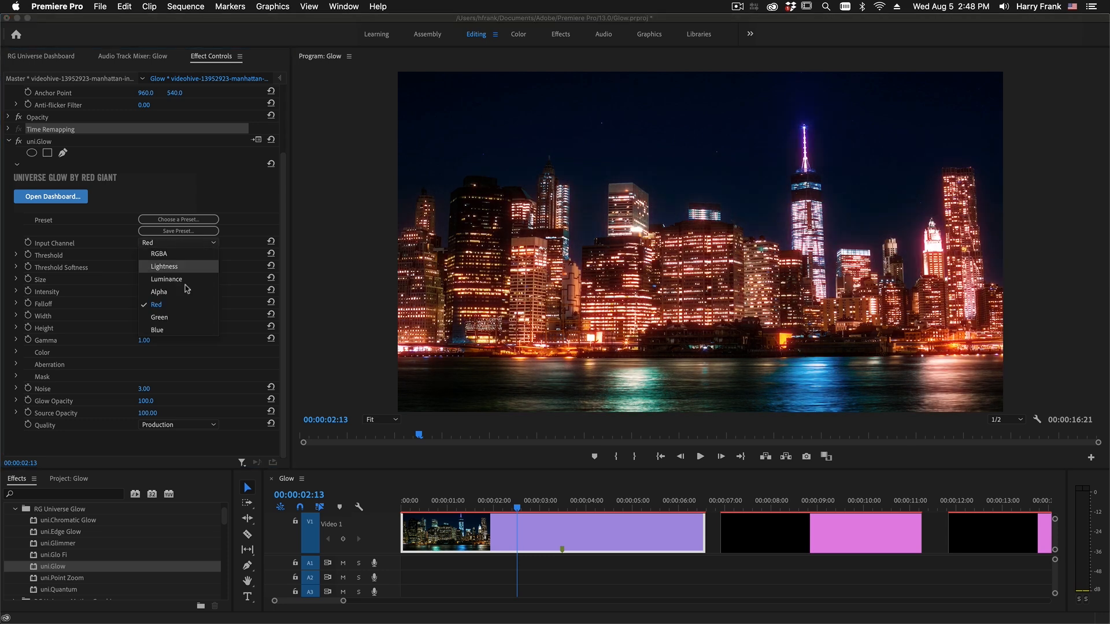
left_click(157, 317)
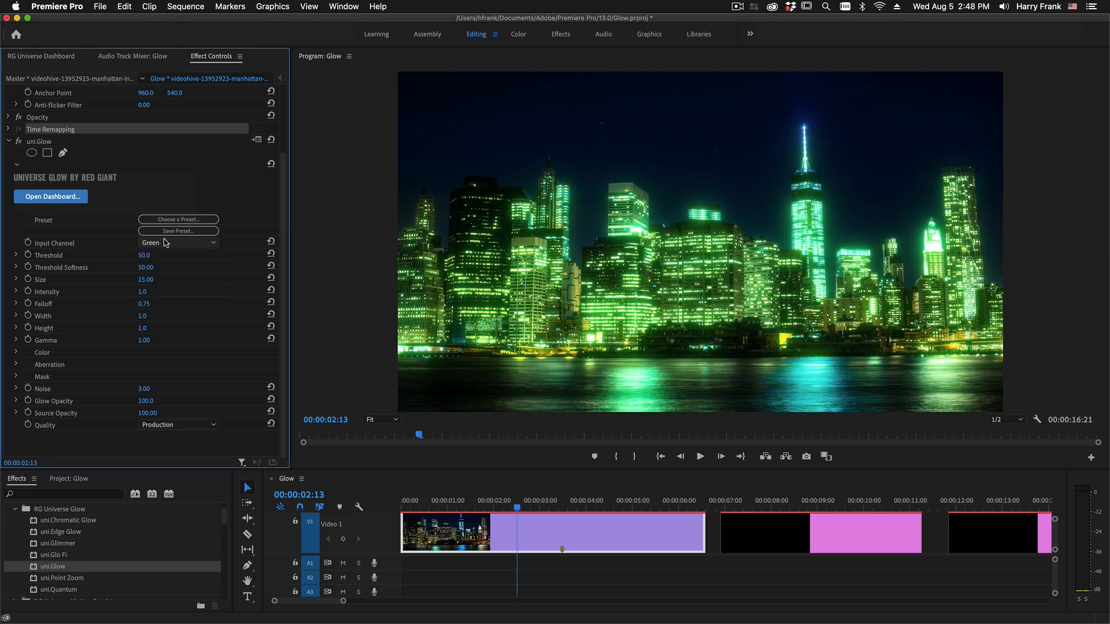
left_click(177, 243)
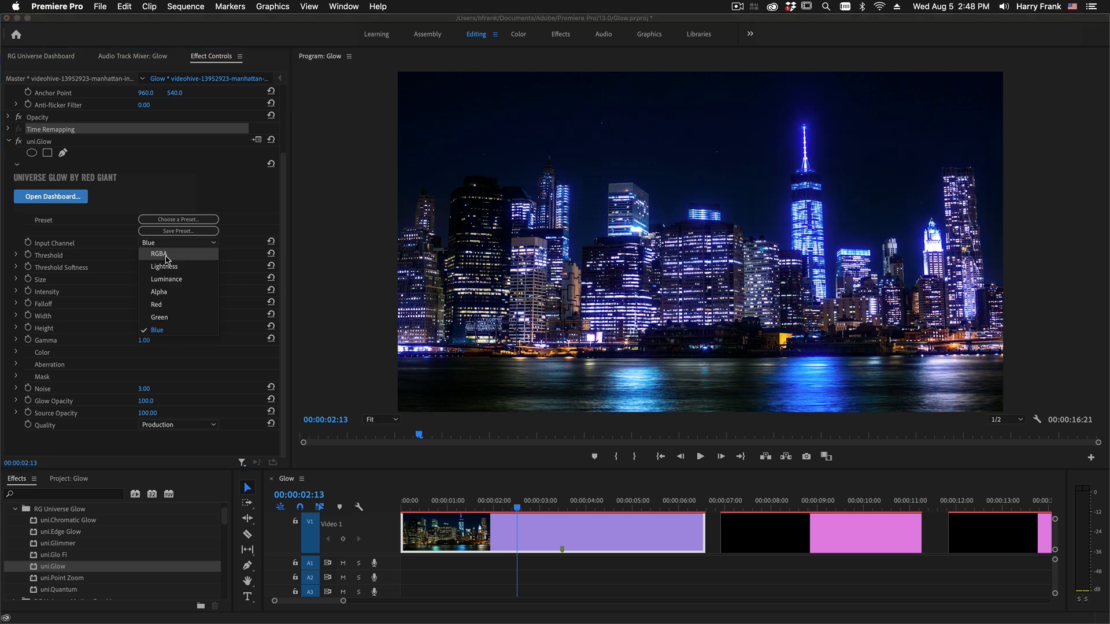
left_click(159, 253)
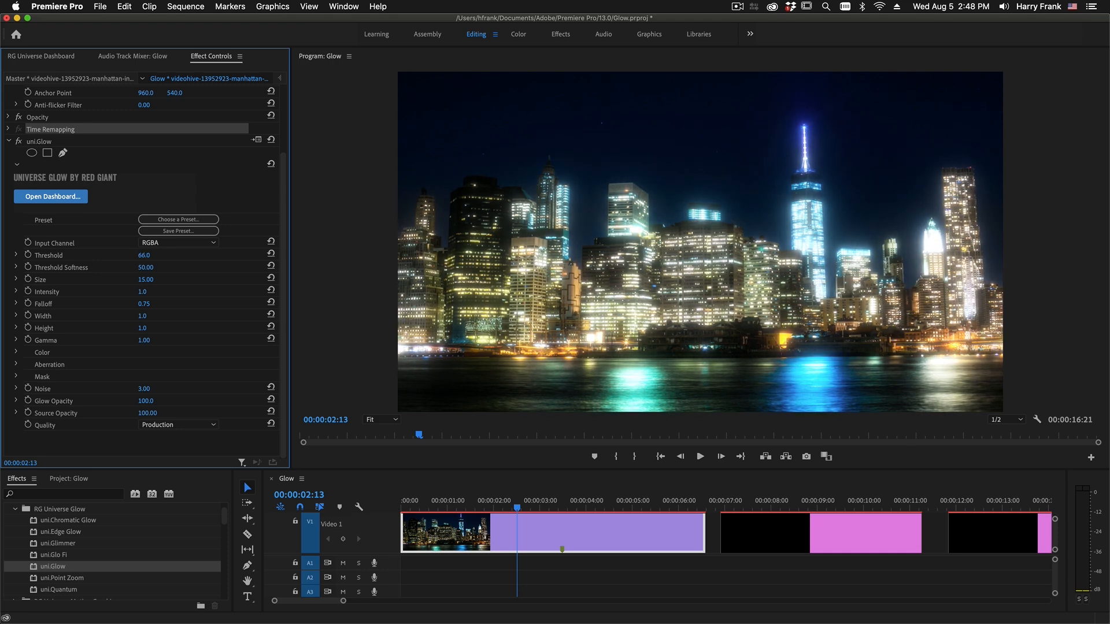
- Push the skyline glow's Threshold up to 99
left_click(144, 255)
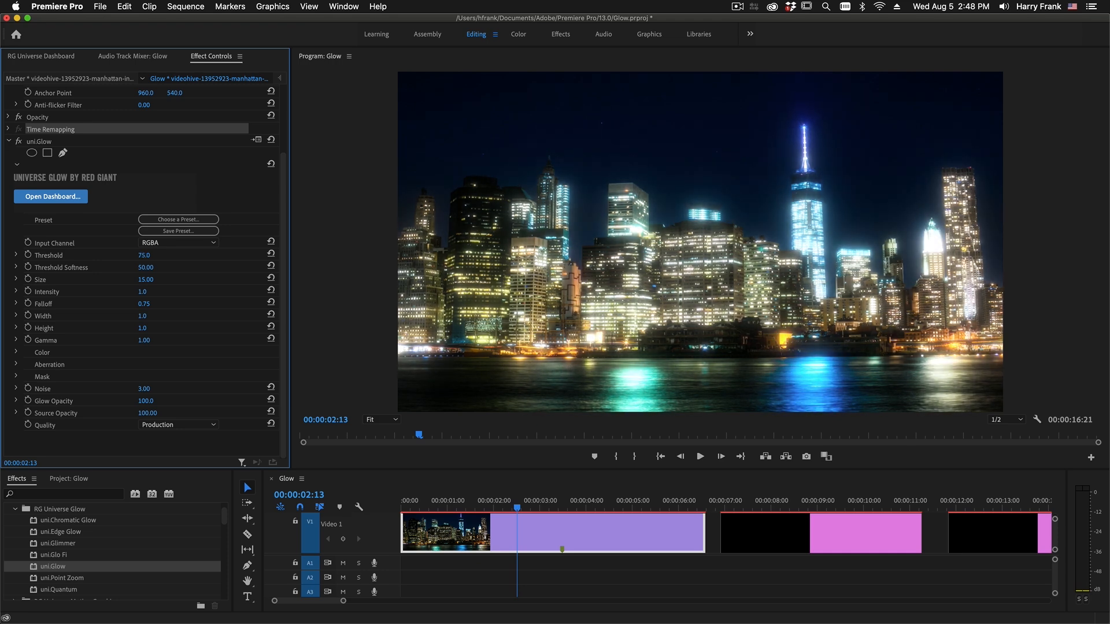
left_click(144, 255)
type("99")
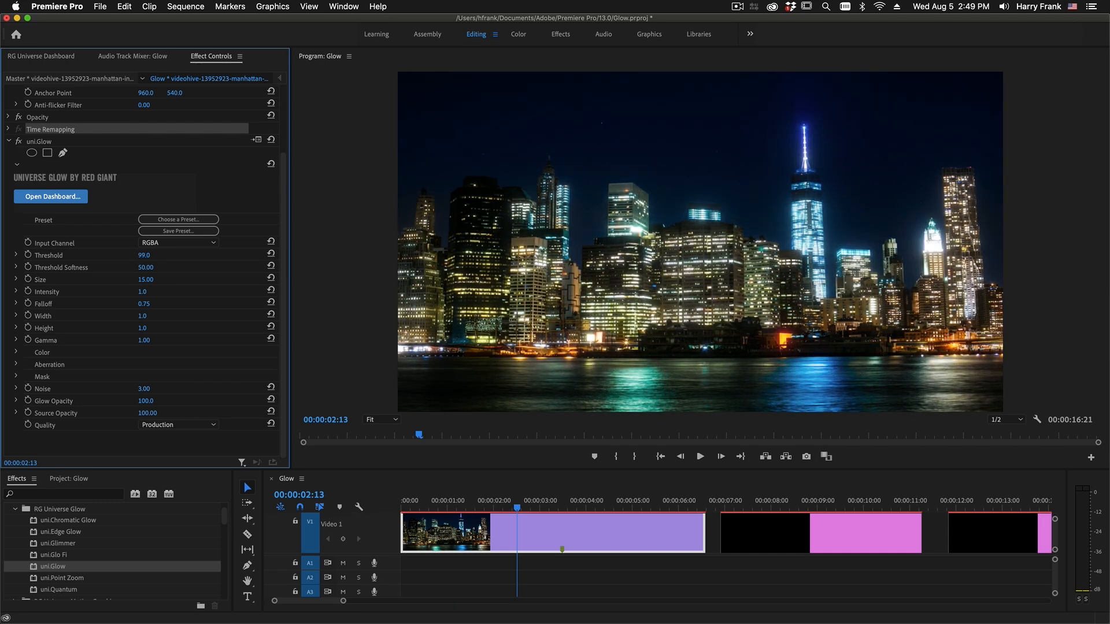
left_click_drag(145, 255, 145, 255)
type("50")
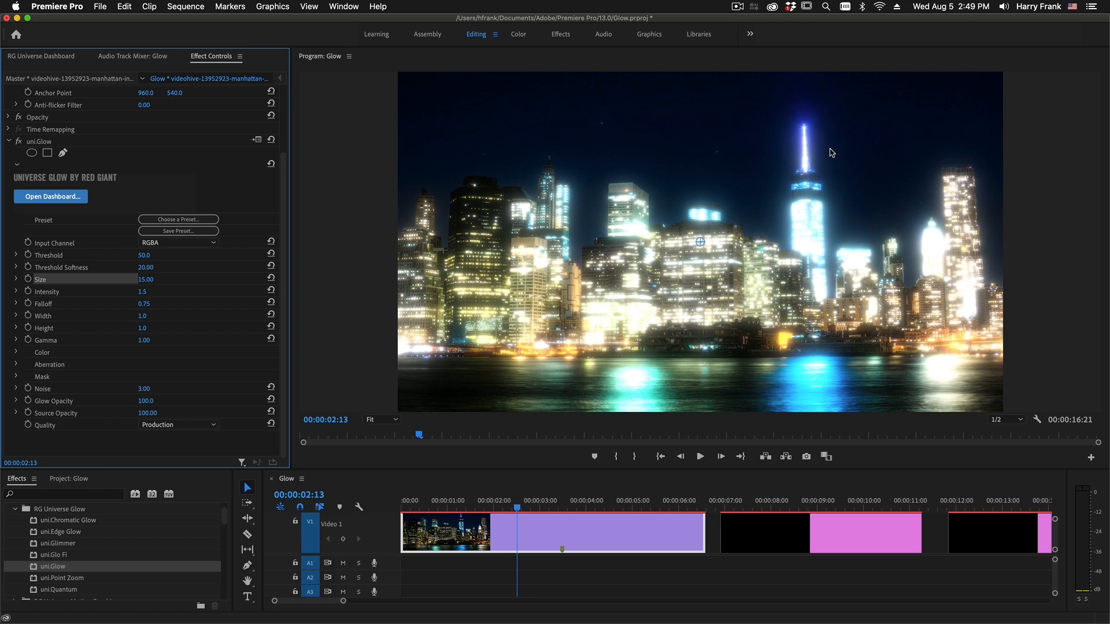
mouse_move(880, 123)
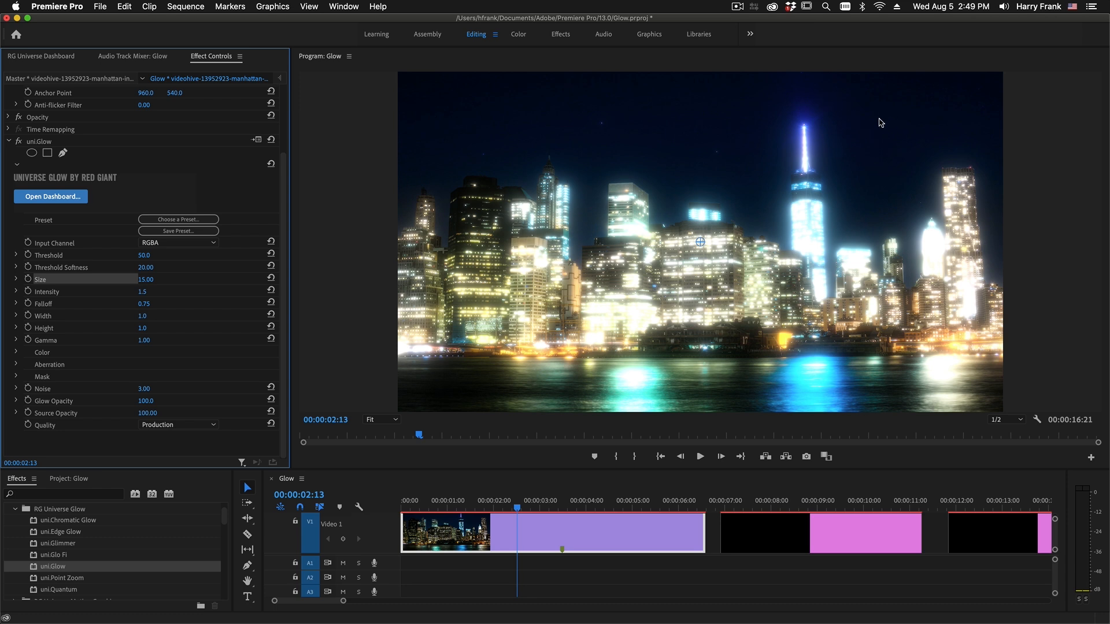
mouse_move(208, 348)
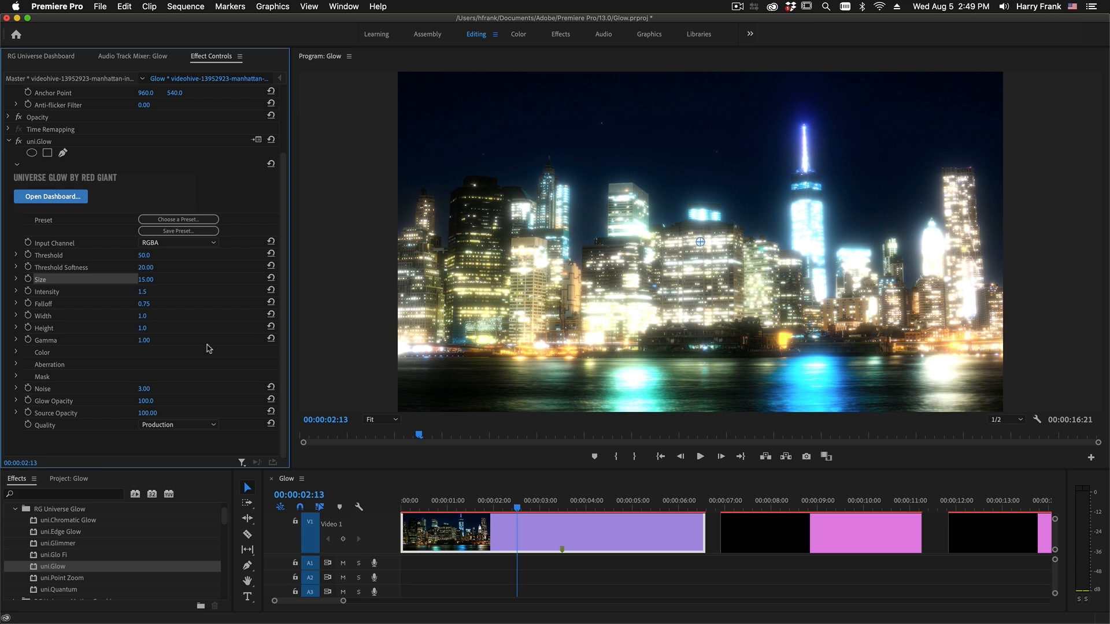
- Enter glow values 1.00, 0.20, 0.30 and 0.5, settling Falloff at 0.80
left_click(148, 303)
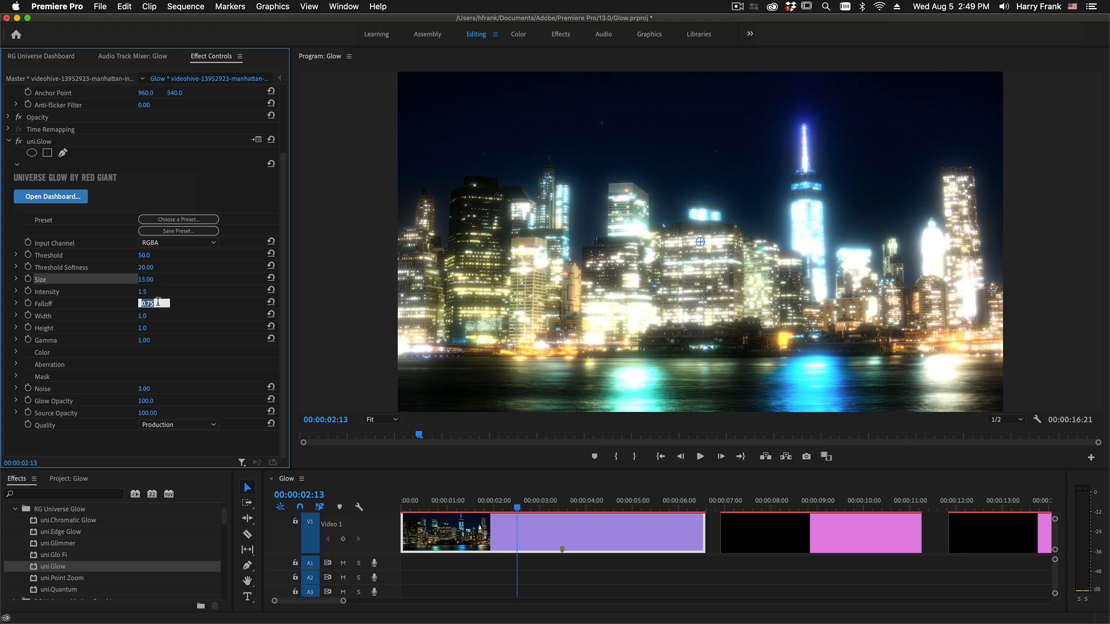
type("1.00")
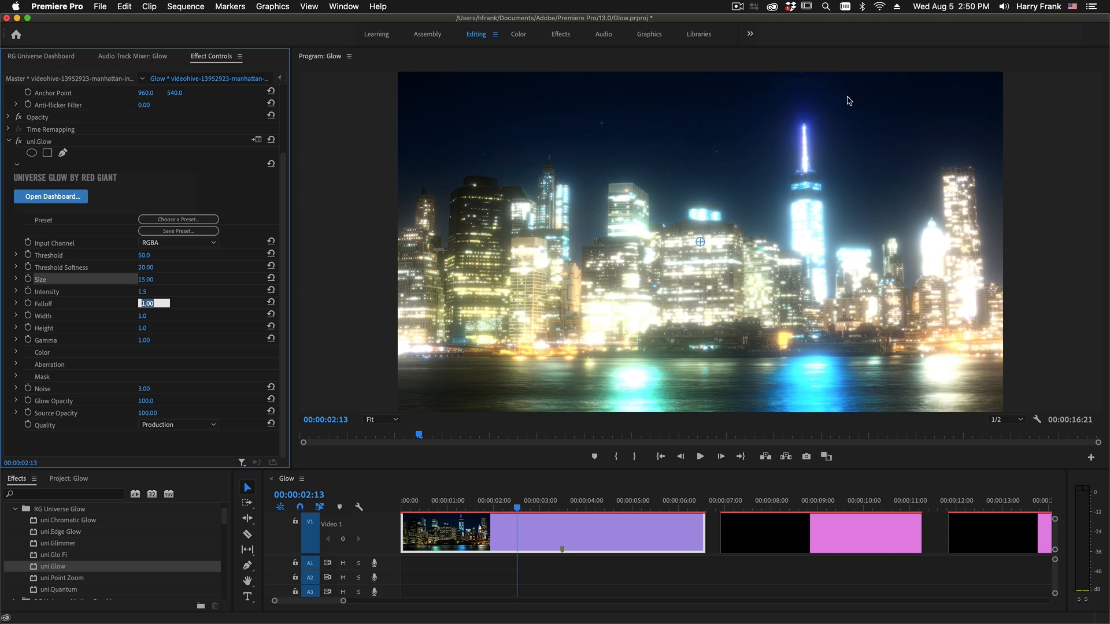
mouse_move(365, 366)
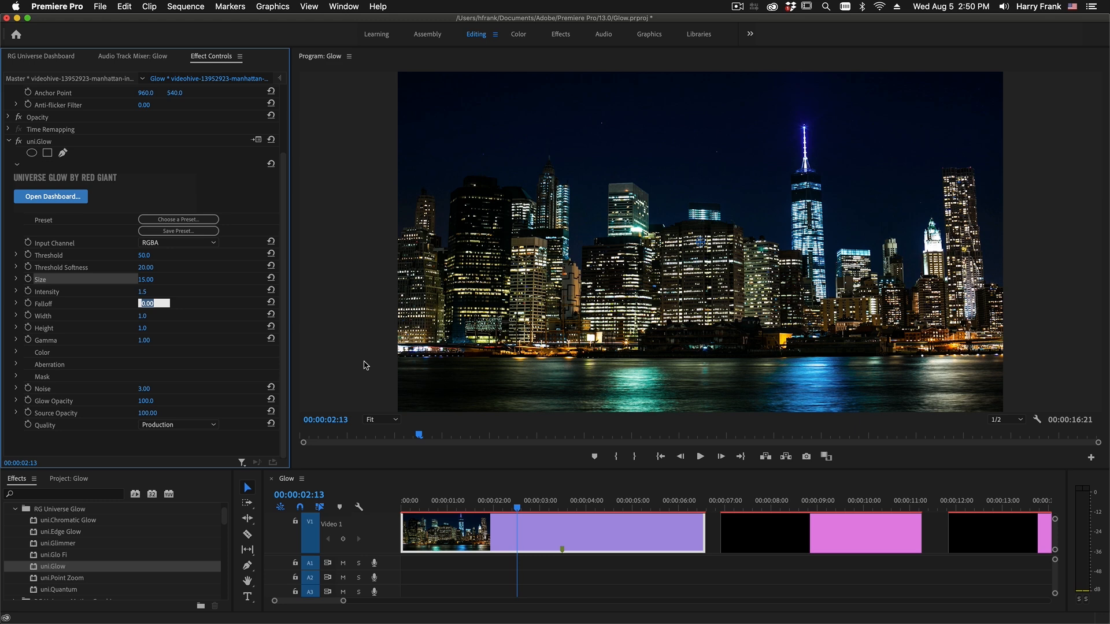
type("0.20")
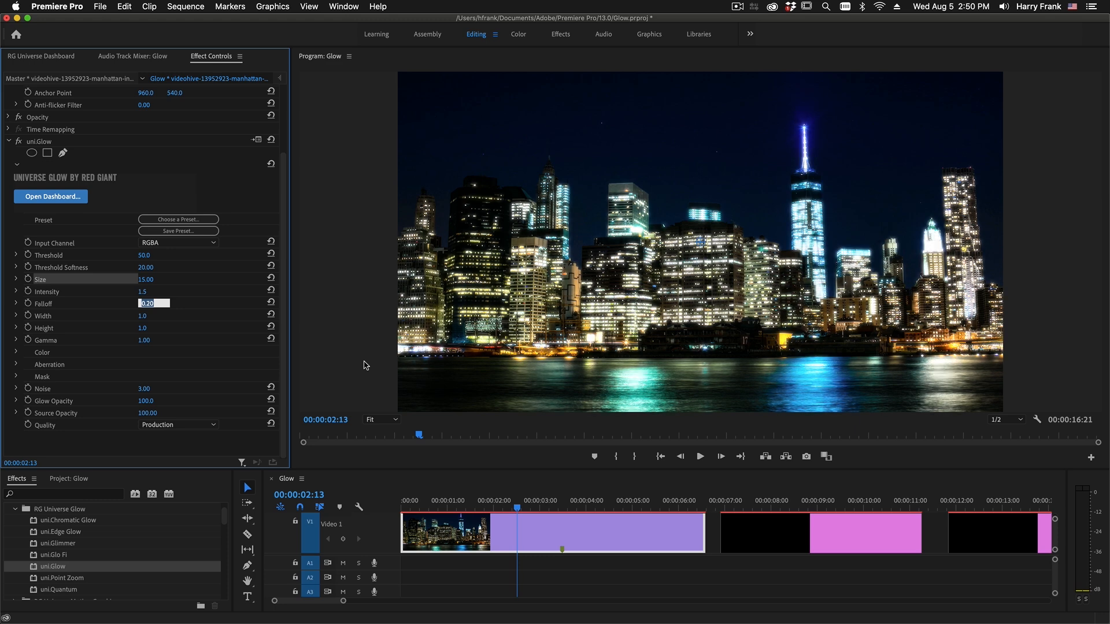
type("0.30")
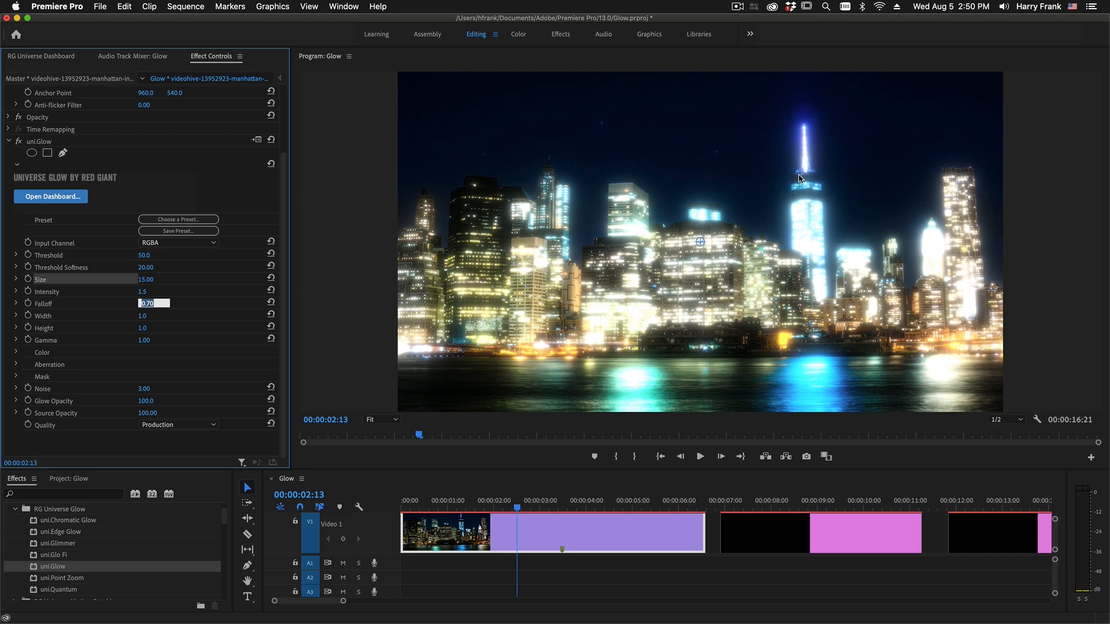
left_click(154, 315)
type("4")
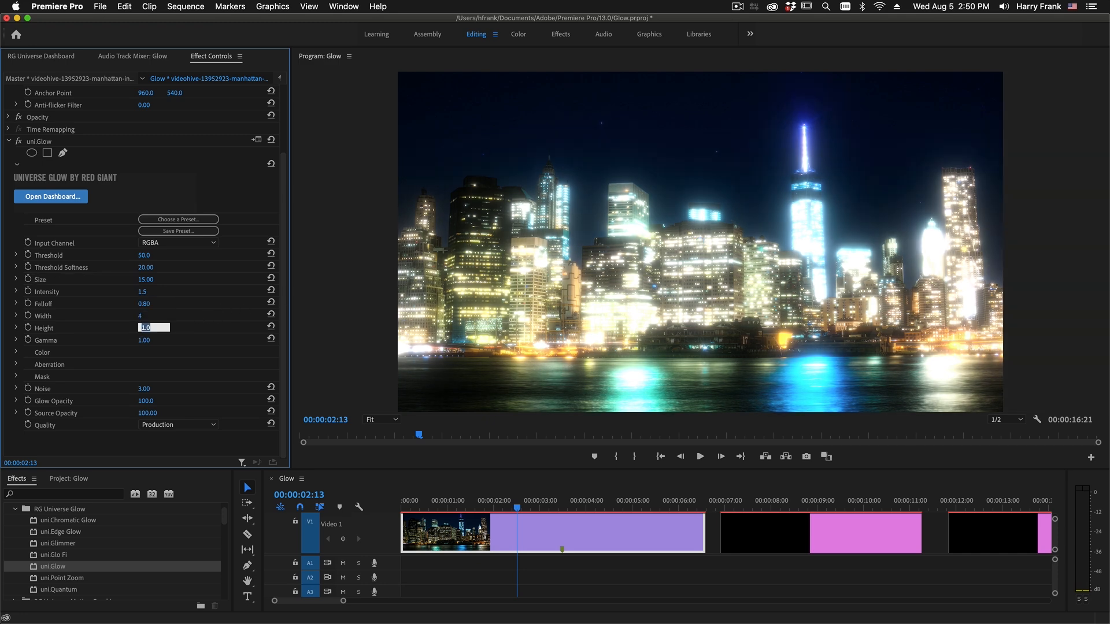
type("0.5")
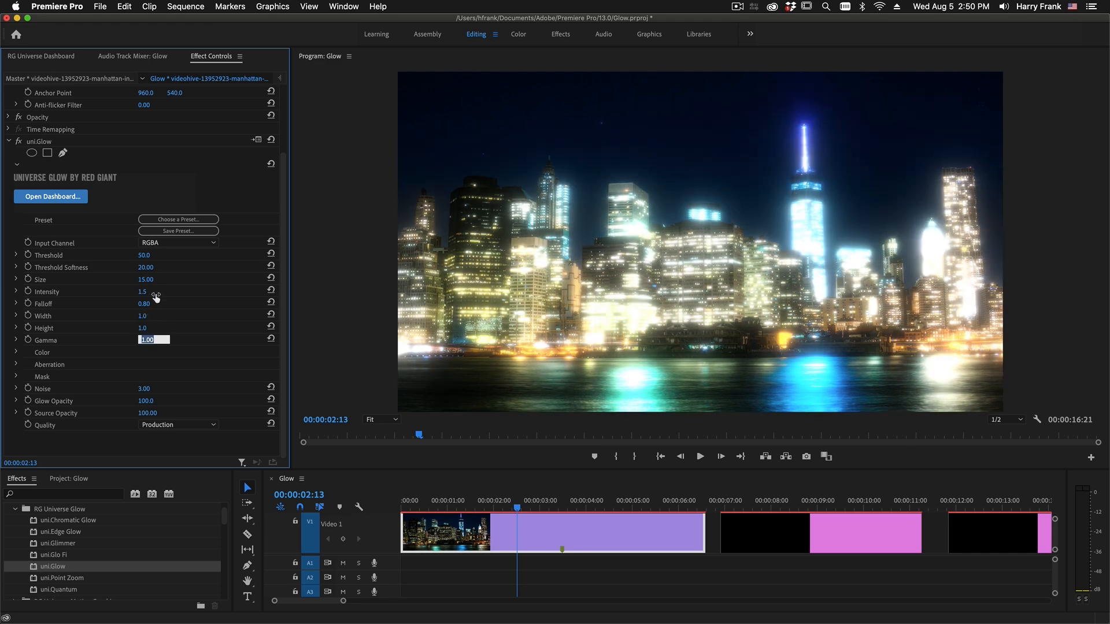
type("0.80")
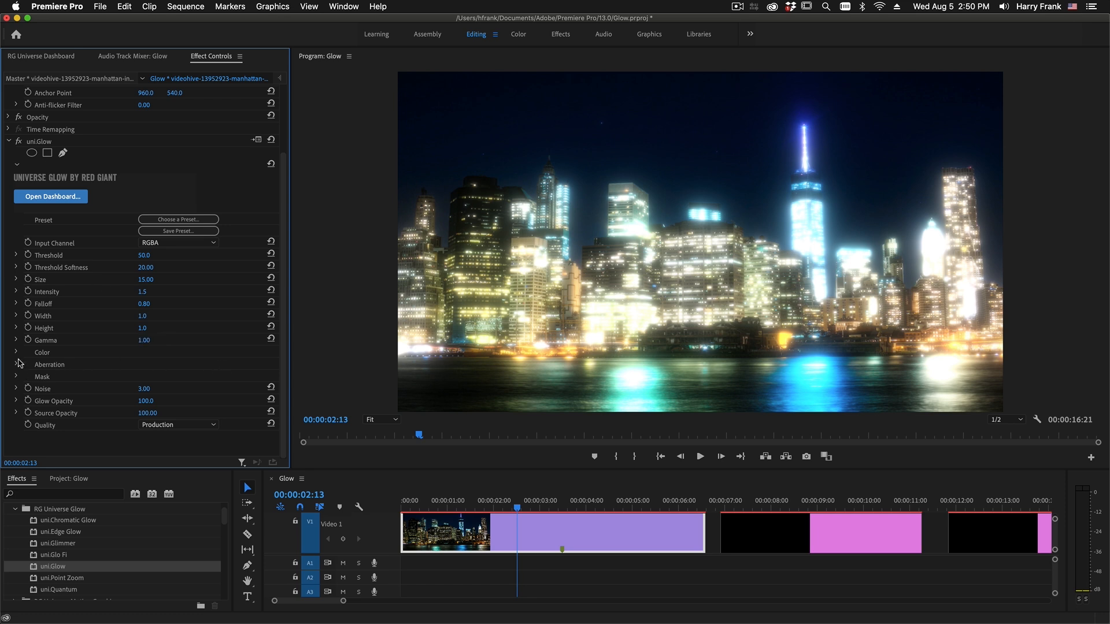
- Expand Glow Color, set Color 1 to magenta and Color Strength to 50
left_click(16, 352)
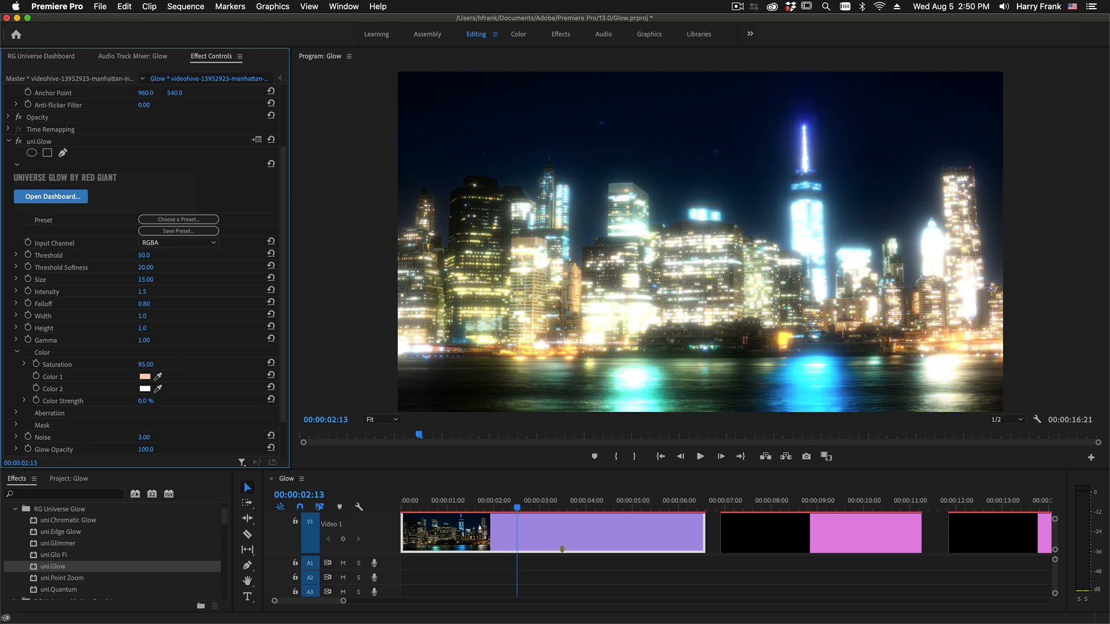
left_click(146, 376)
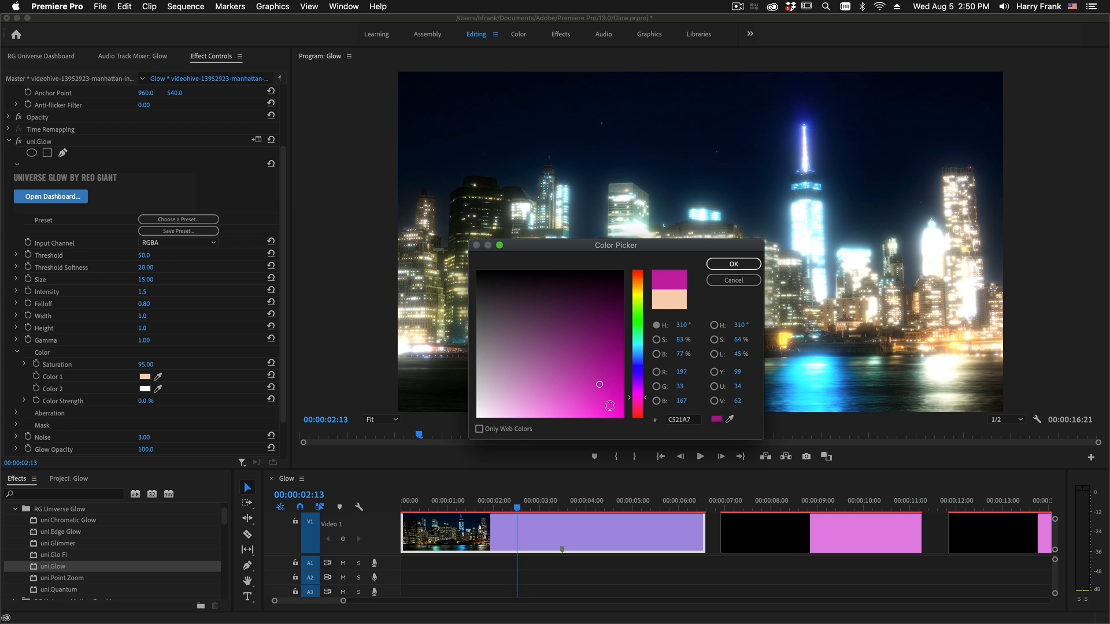
left_click(732, 264)
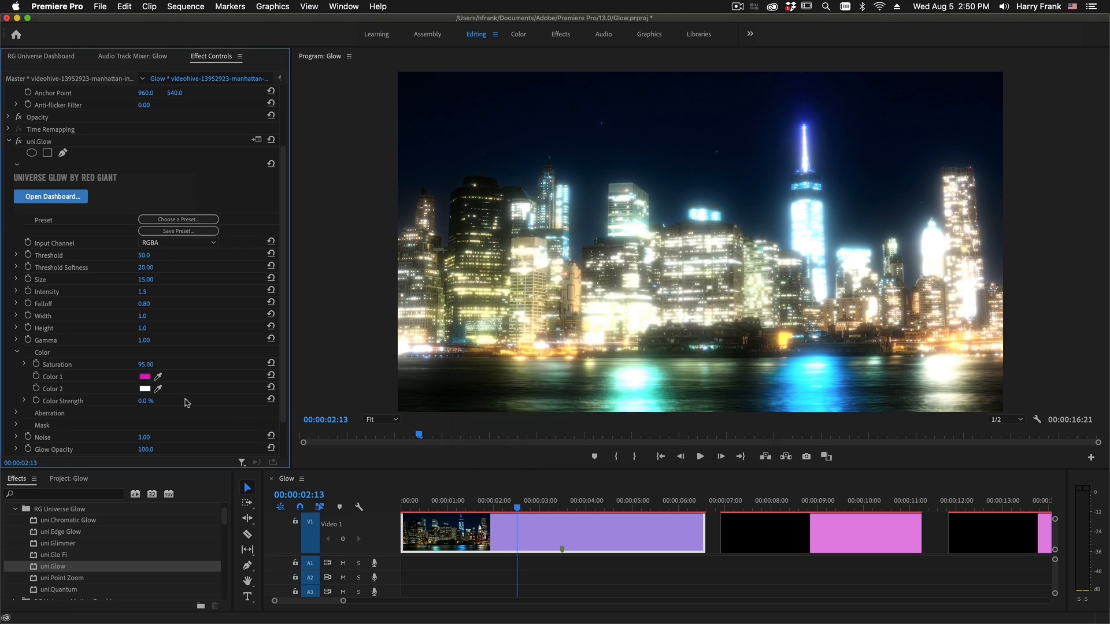
left_click(148, 400)
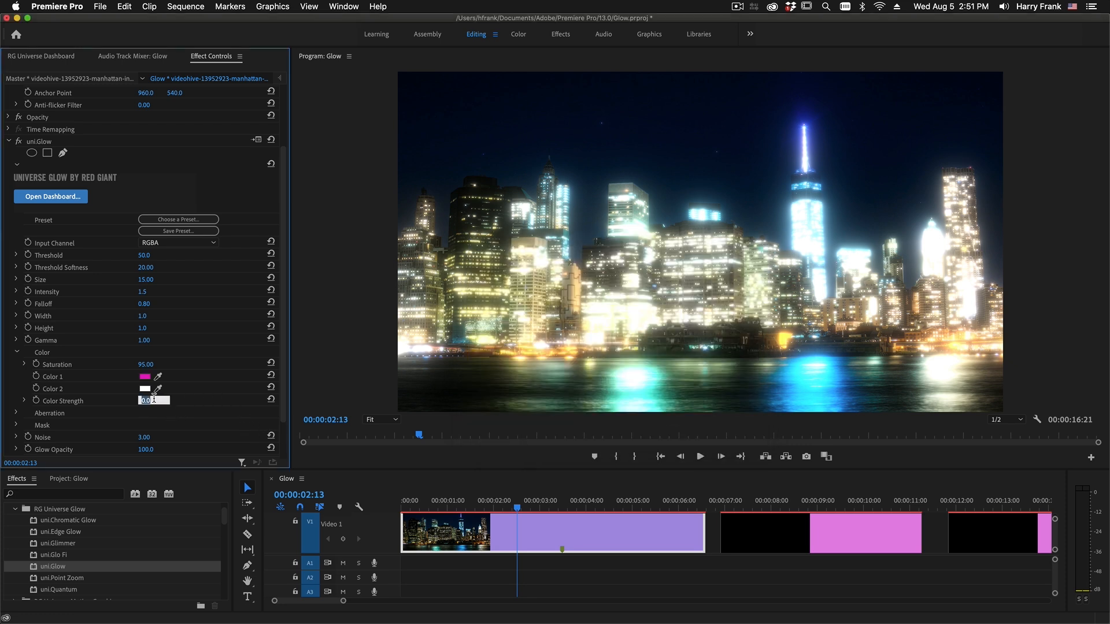
type("50.0")
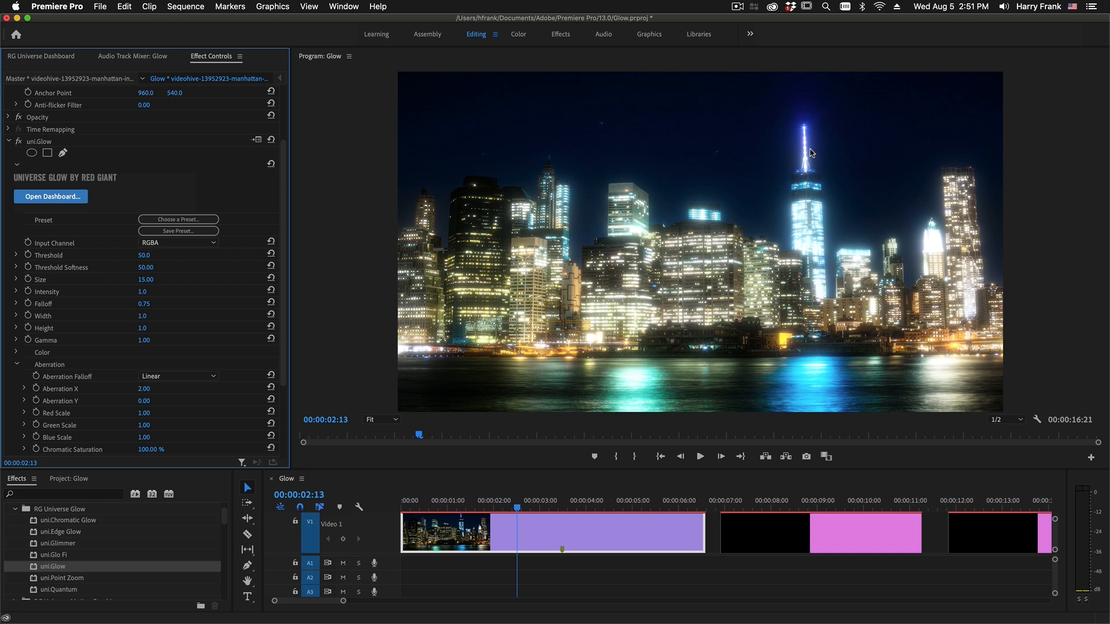
mouse_move(811, 138)
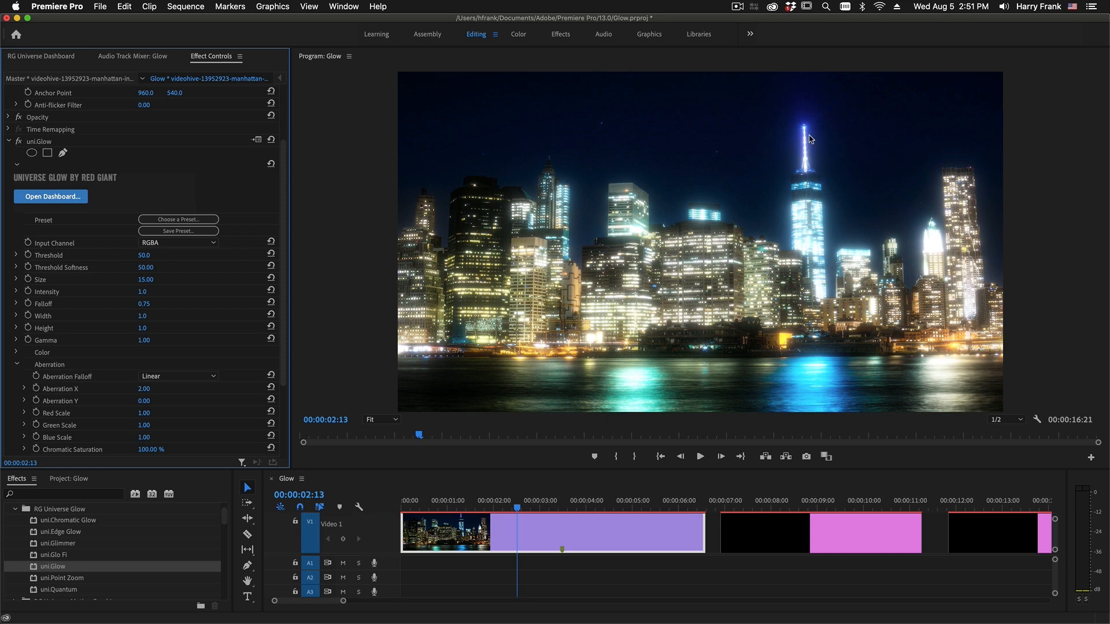
mouse_move(386, 434)
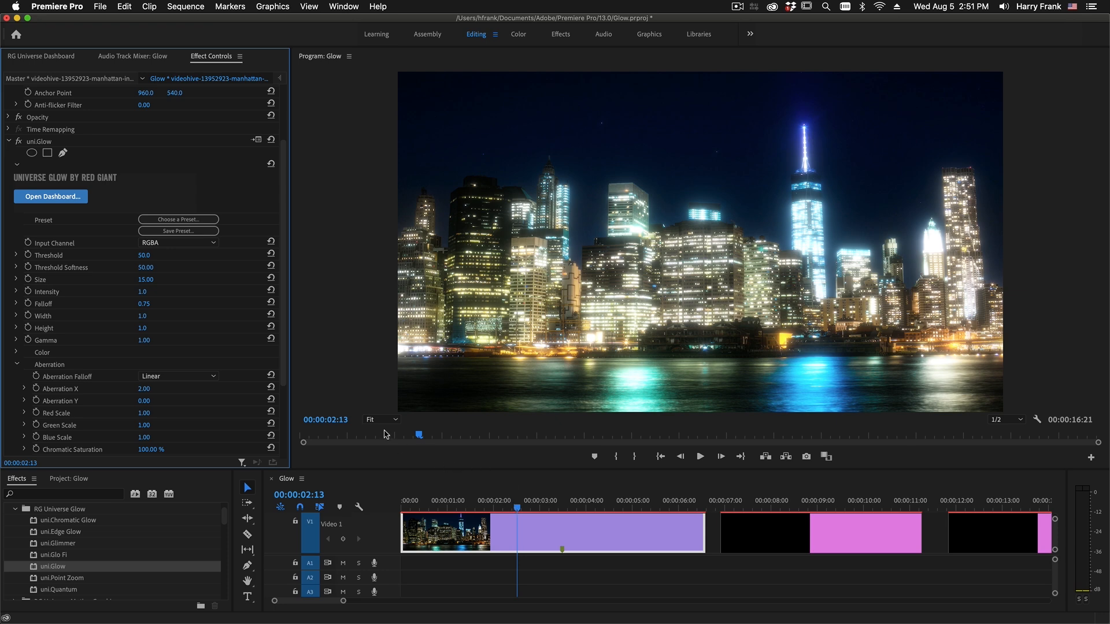
- Zoom the preview to 200% on the spire and set glow Intensity to 1.8
left_click(380, 419)
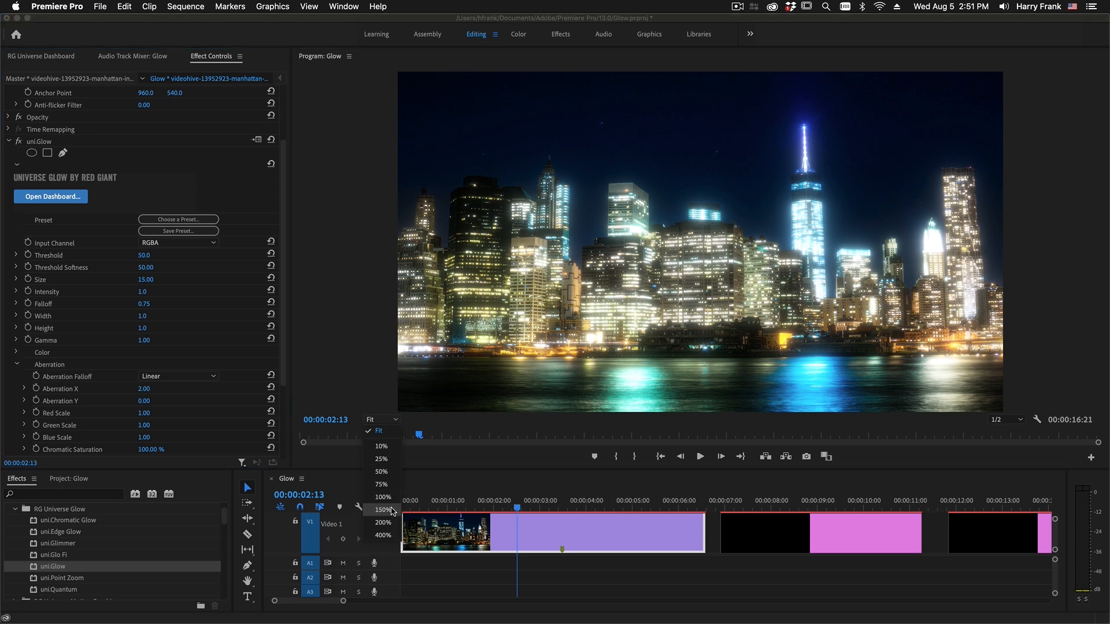
left_click(382, 522)
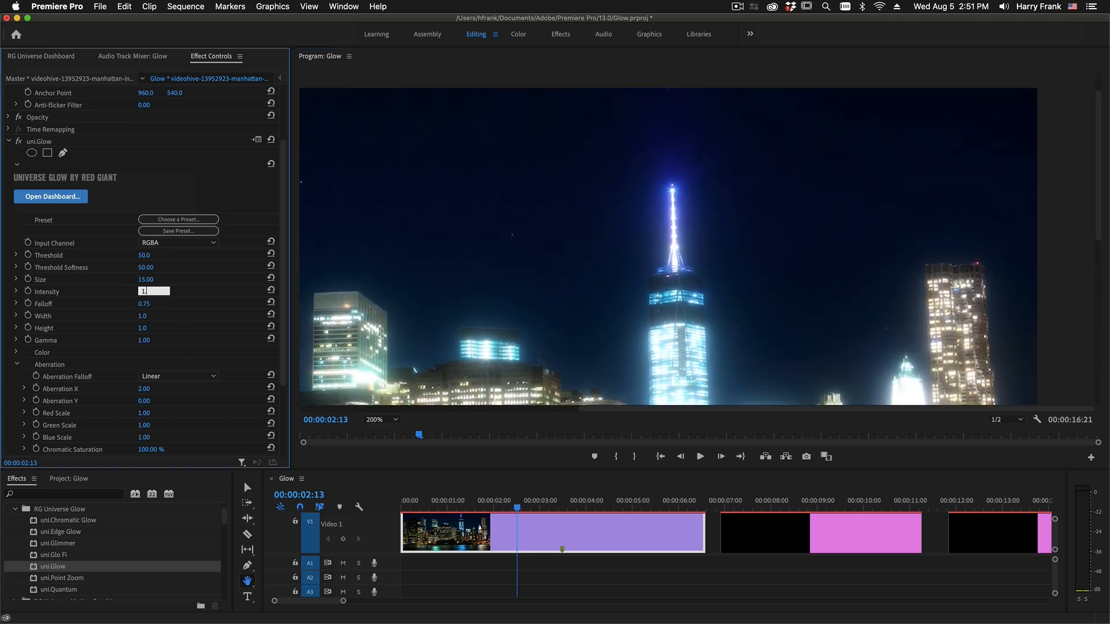
type("1.8")
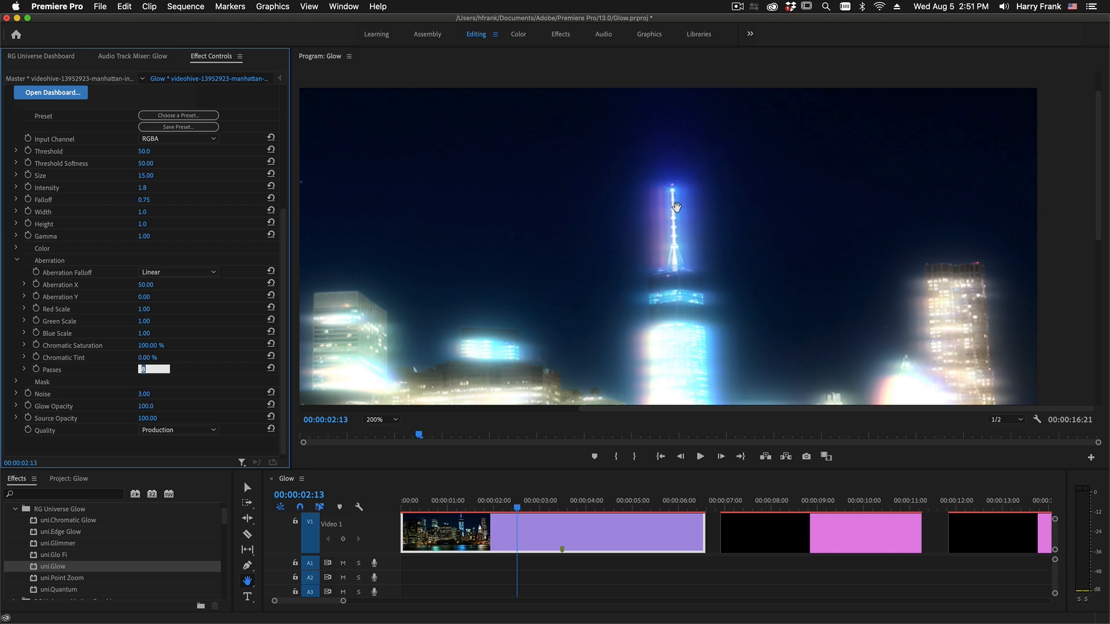
mouse_move(648, 217)
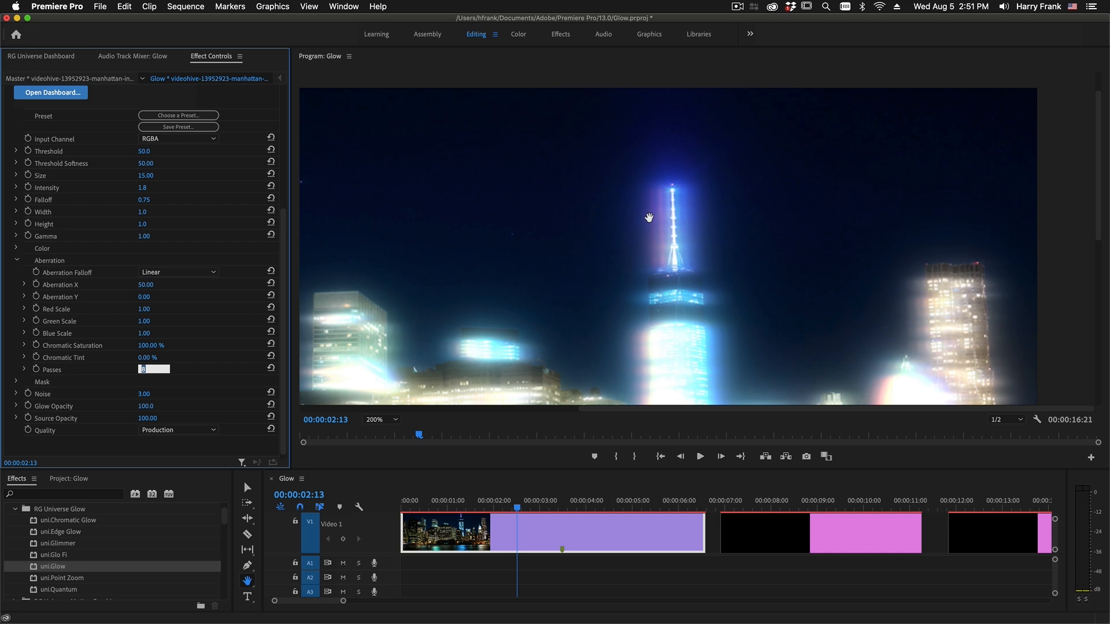
mouse_move(644, 220)
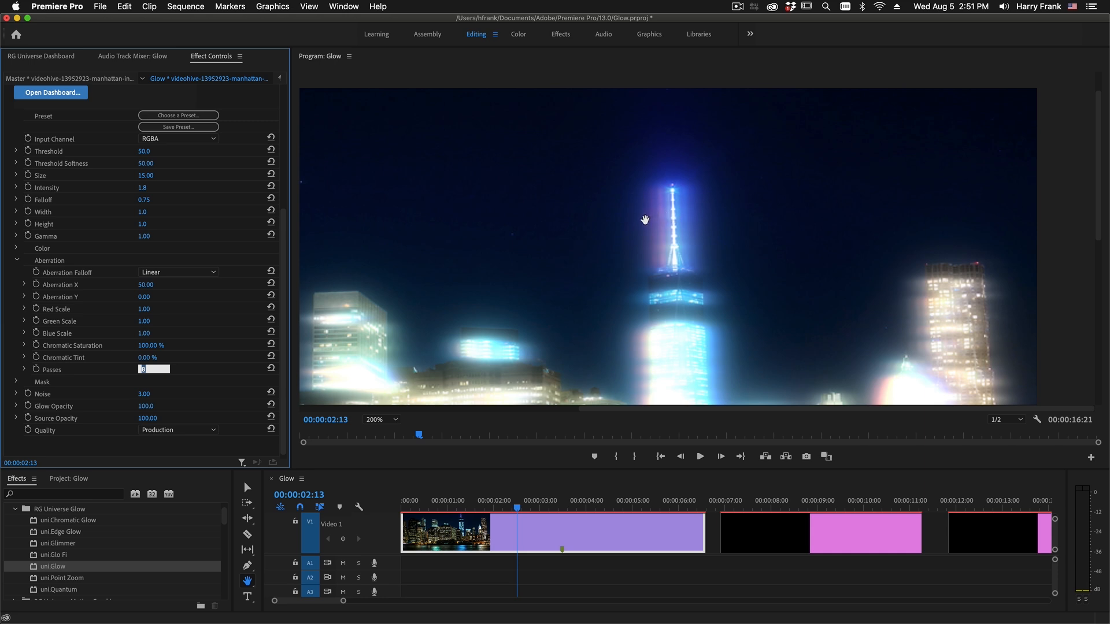
- Try None, then choose Smooth for Aberration Falloff and enter 50
left_click(177, 272)
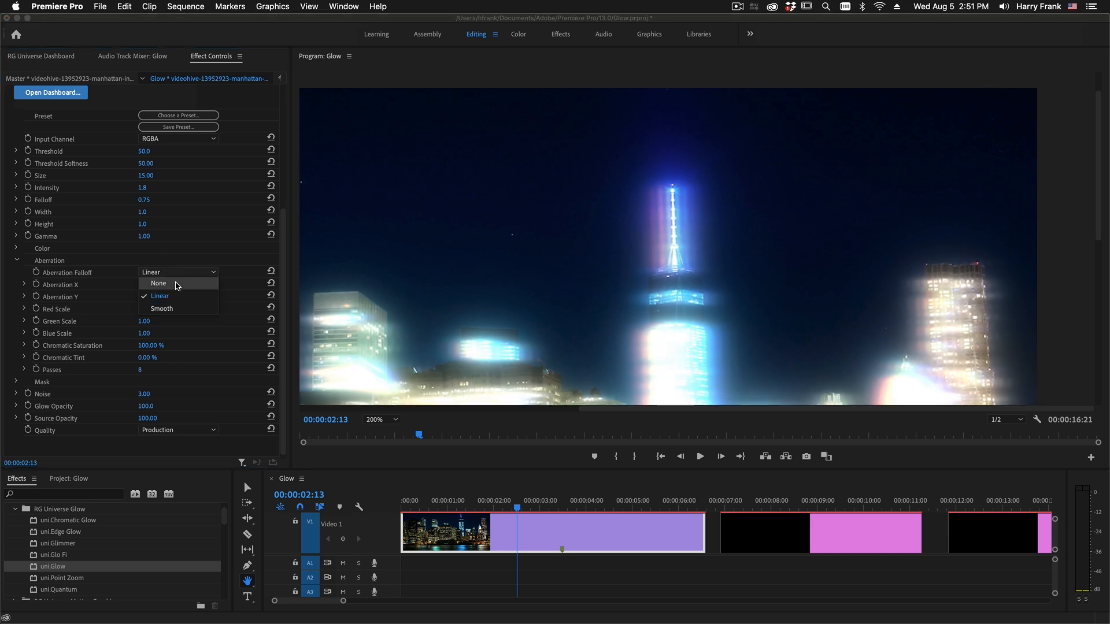
left_click(158, 283)
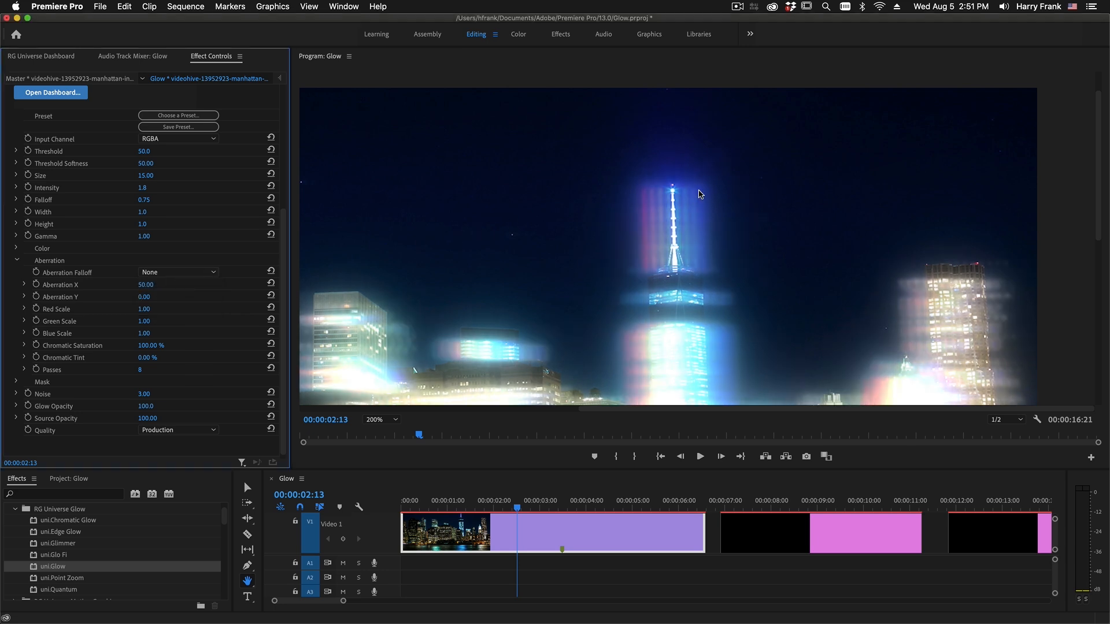
mouse_move(690, 227)
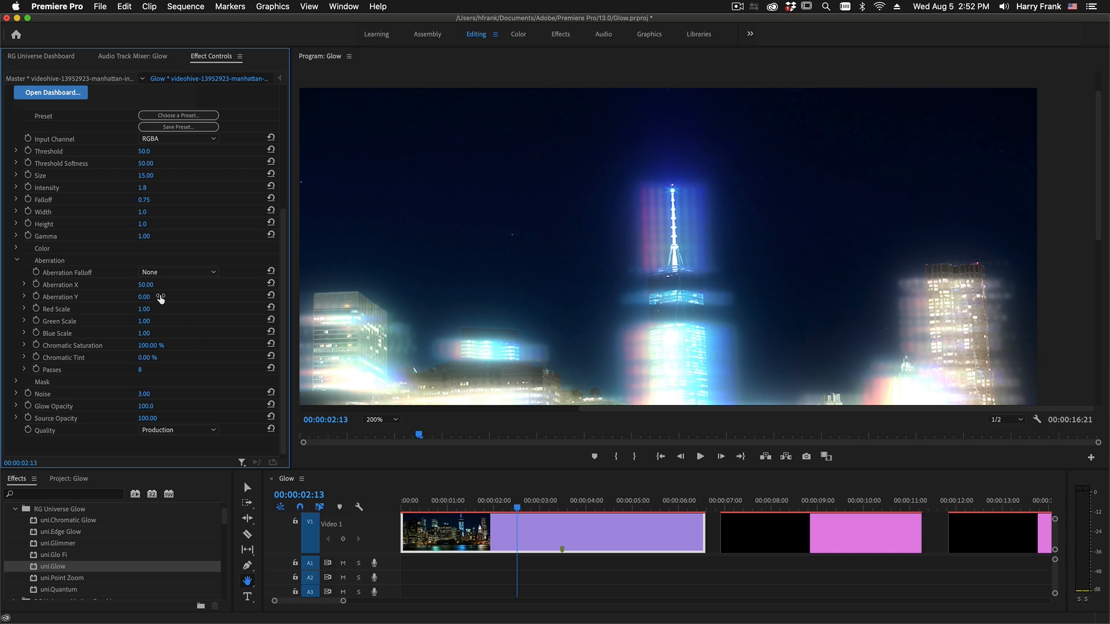
left_click(178, 272)
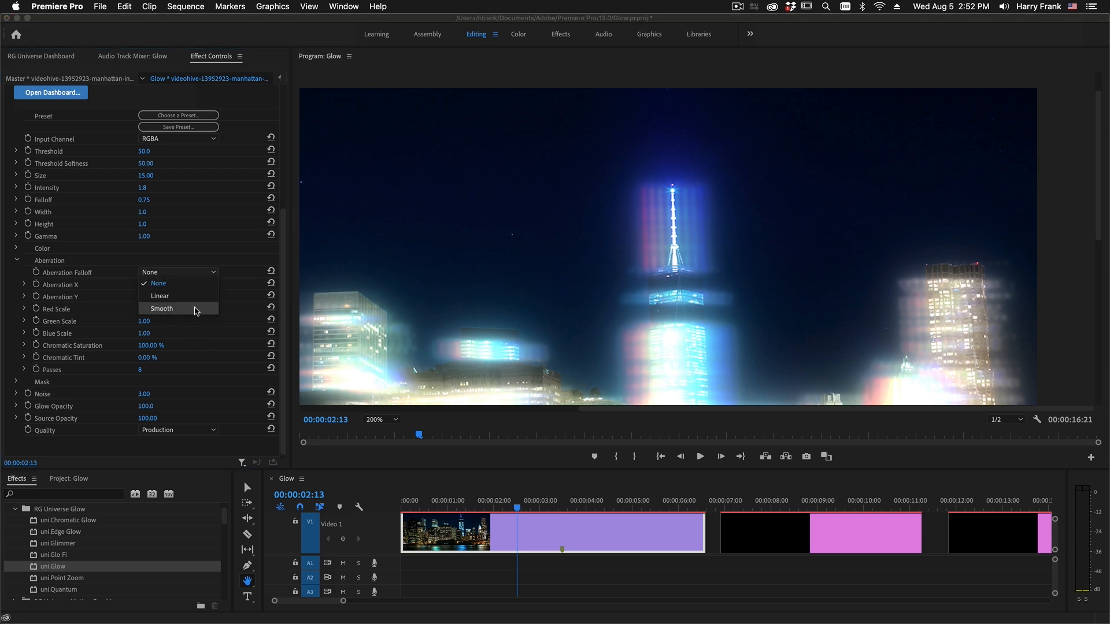
left_click(161, 308)
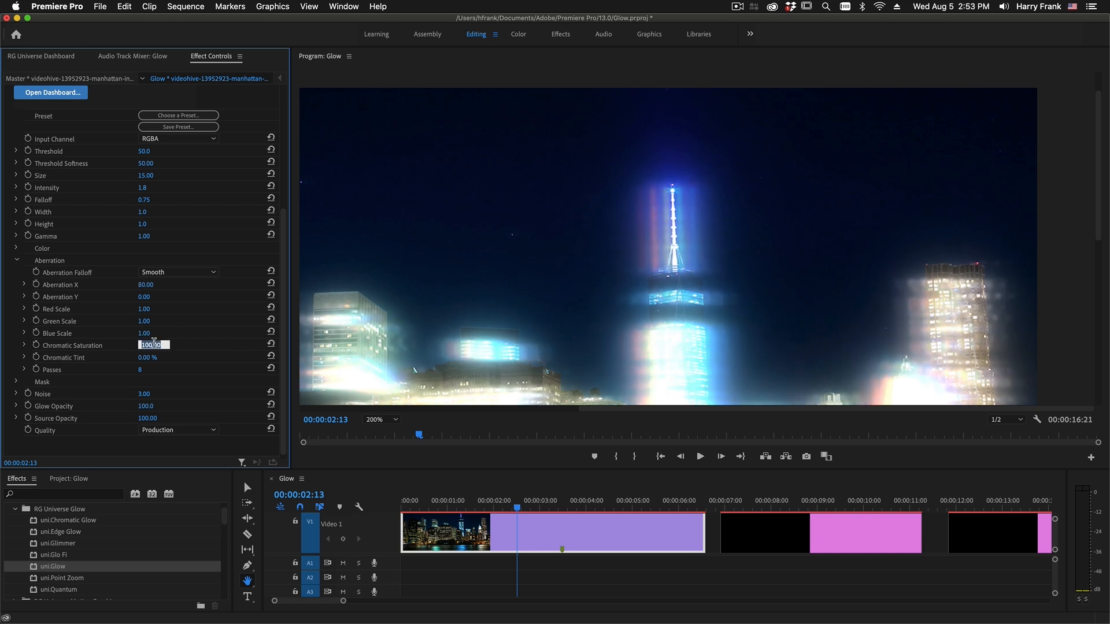
type("50")
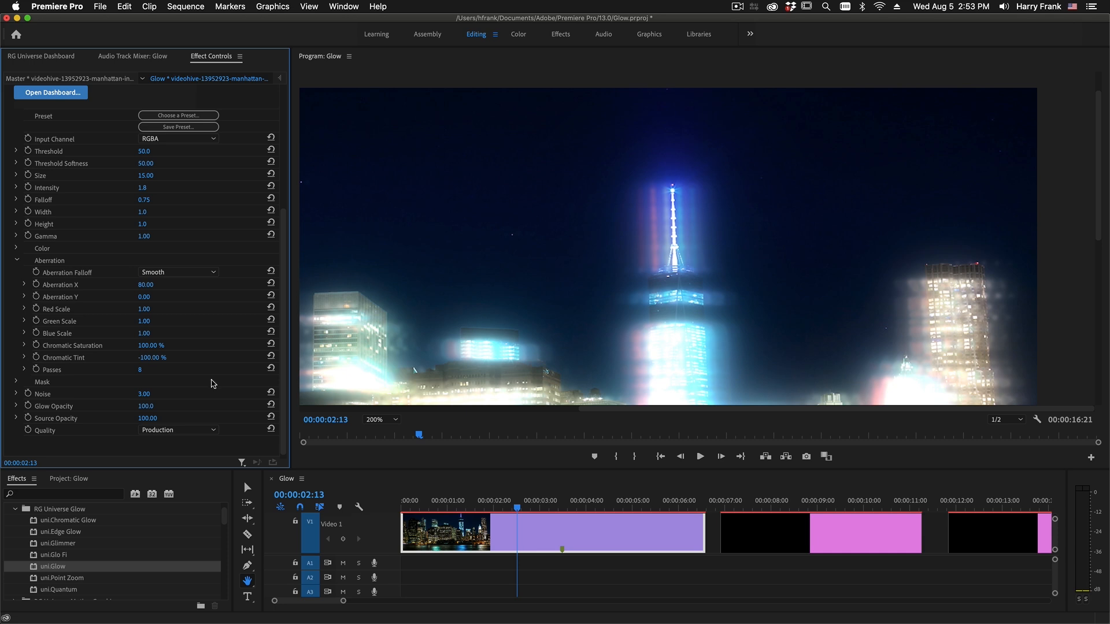
mouse_move(154, 366)
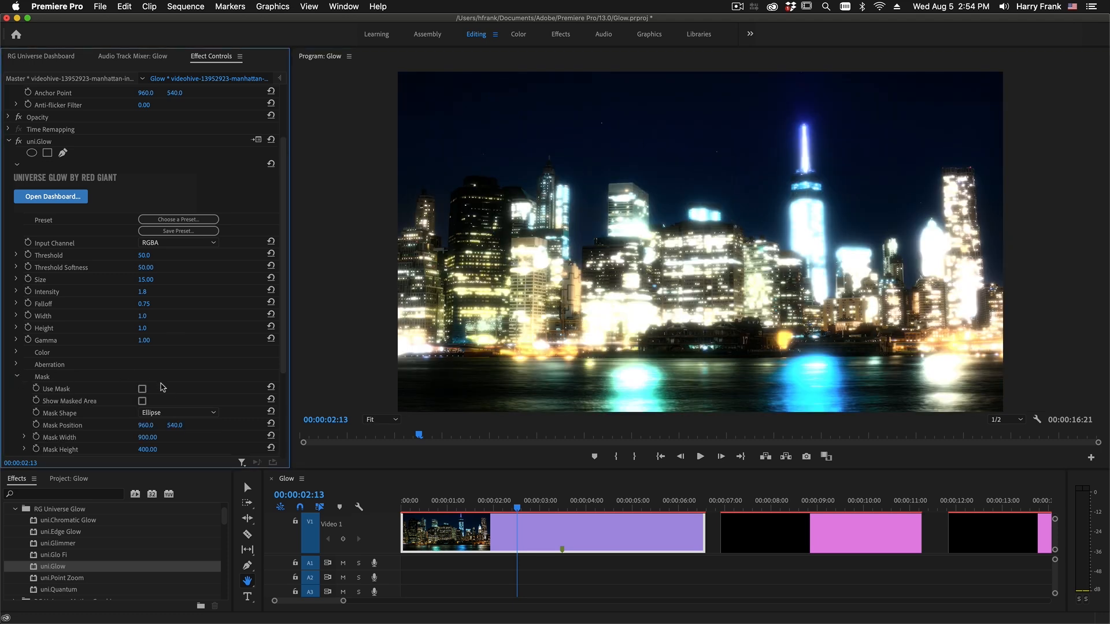
- Enable the glow mask, show the masked area, and move it over the tall tower
left_click(142, 389)
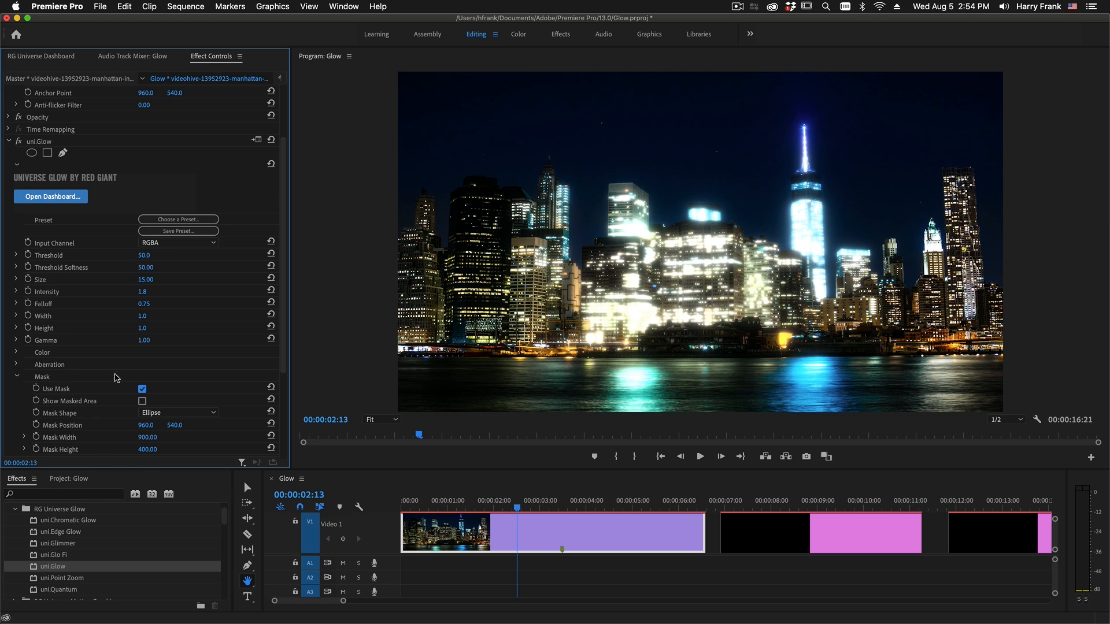
left_click(141, 401)
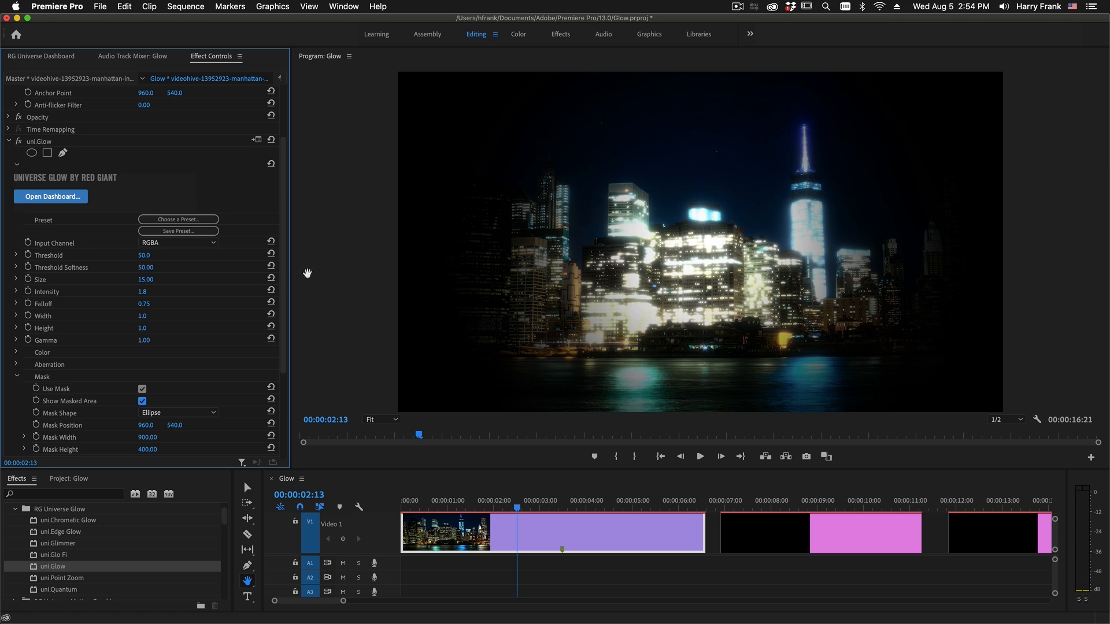
mouse_move(139, 427)
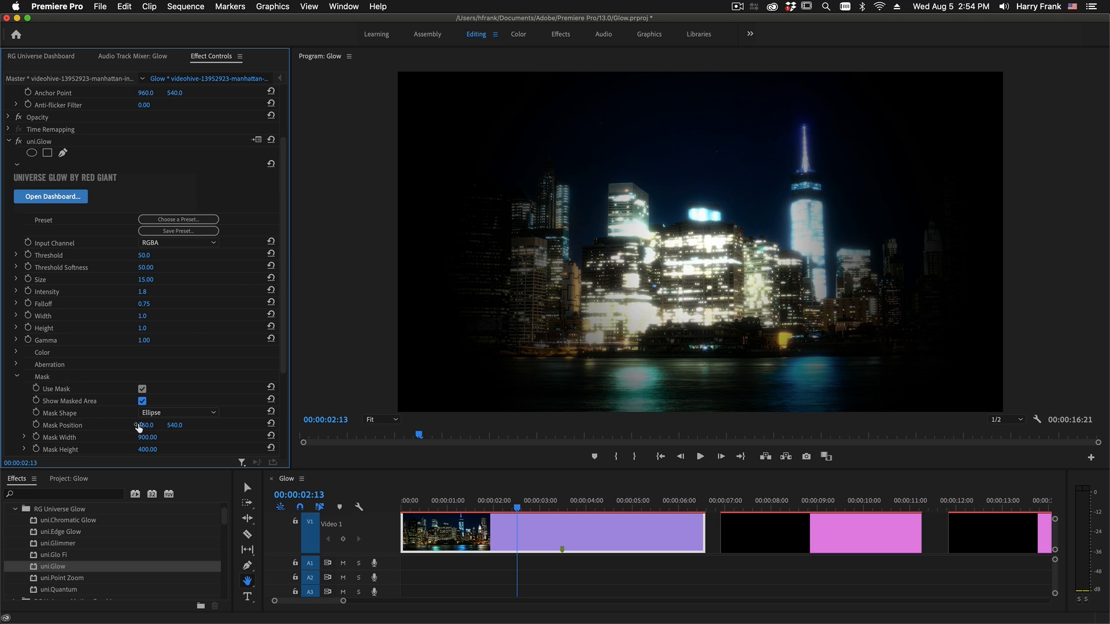
left_click_drag(144, 424, 152, 425)
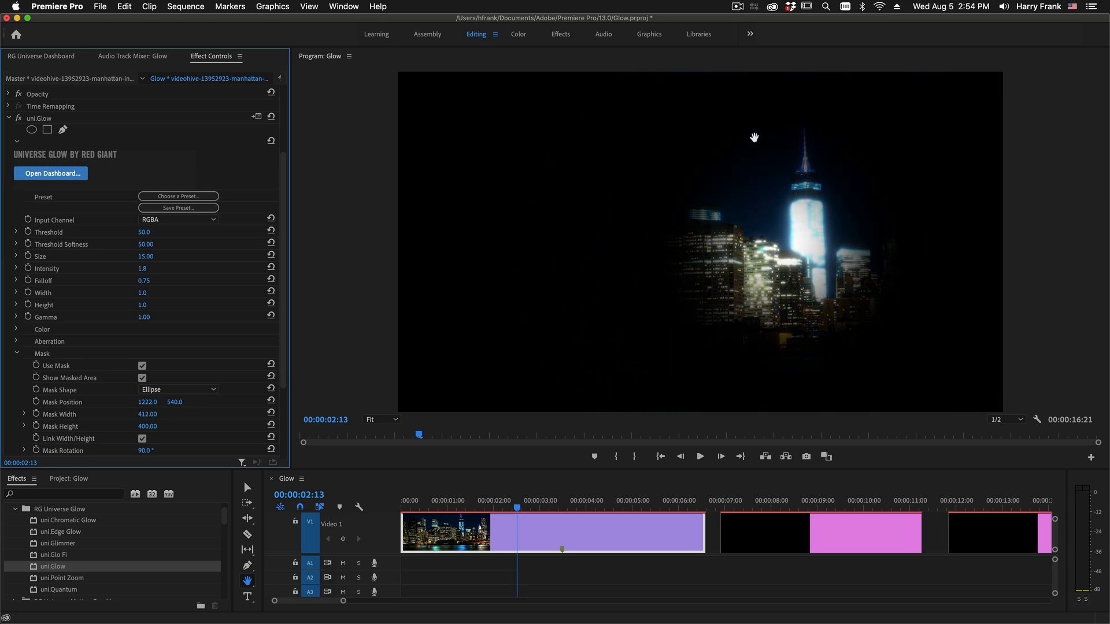
- Adjust mask options, hide the masked area, rotate the mask and try Invert Mask
left_click(179, 389)
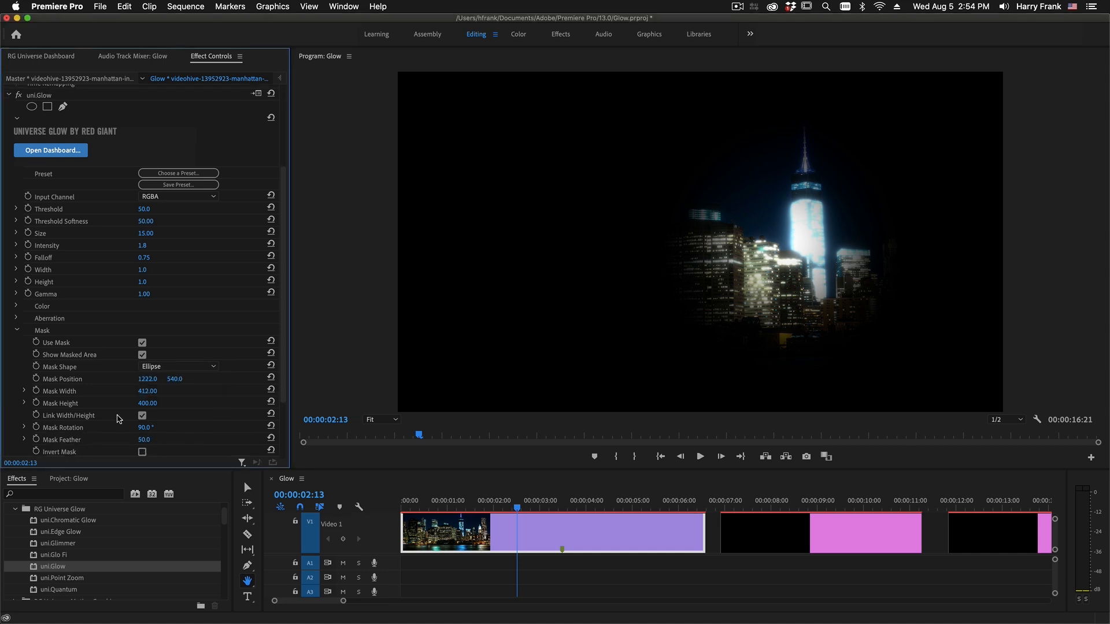
left_click(141, 416)
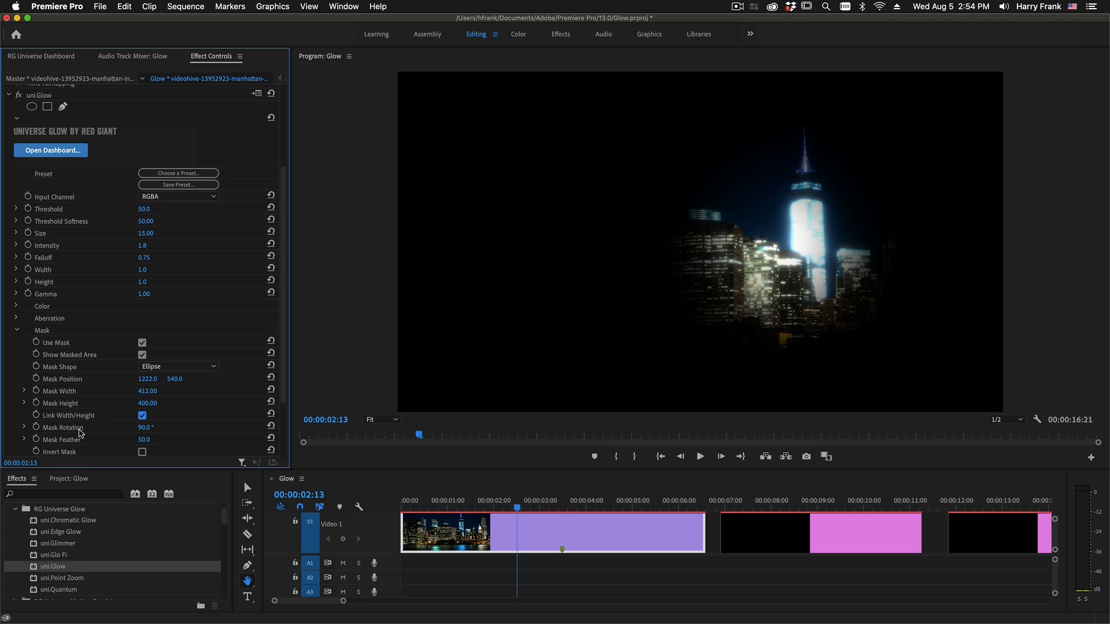
left_click(142, 416)
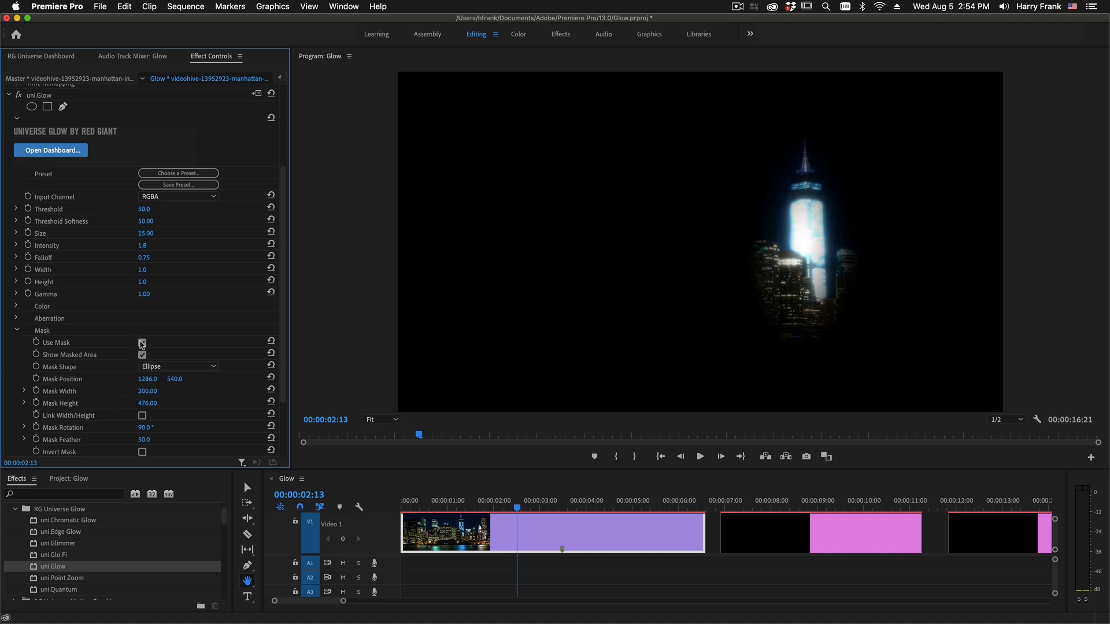
left_click(141, 354)
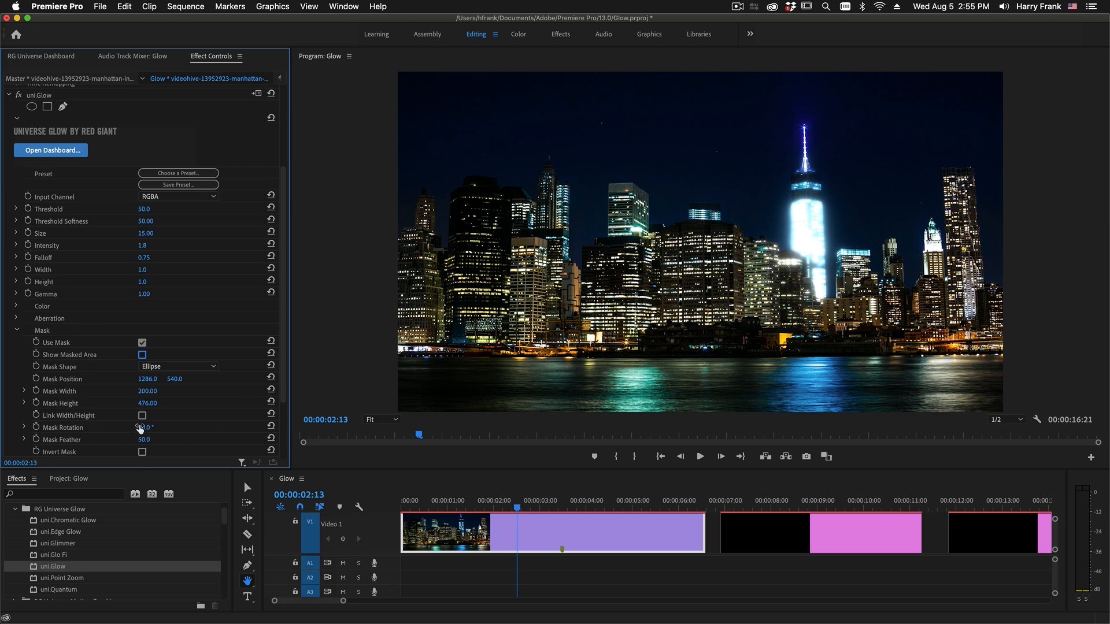
left_click_drag(142, 426, 167, 426)
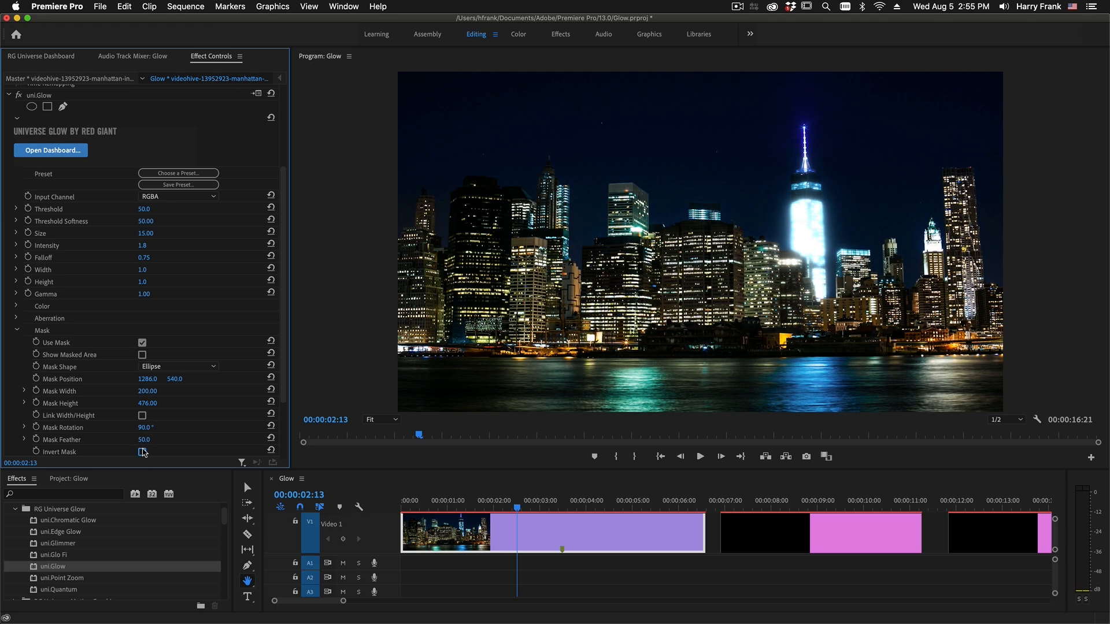
left_click(142, 452)
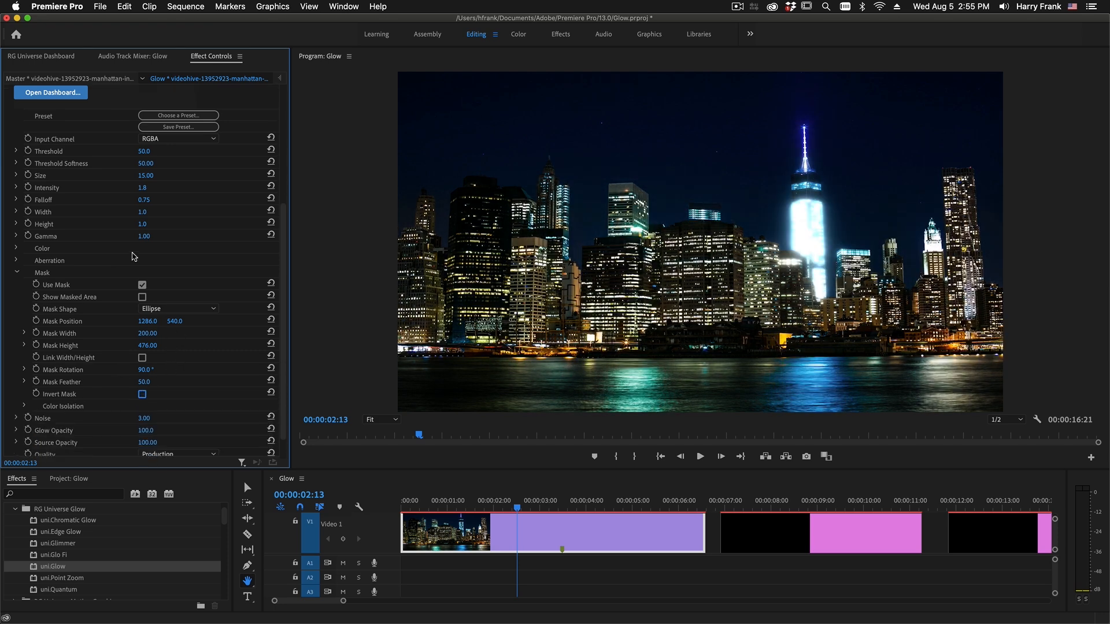
- Turn off Use Mask, enable Isolate Color with a teal key, and show the matte
left_click(142, 284)
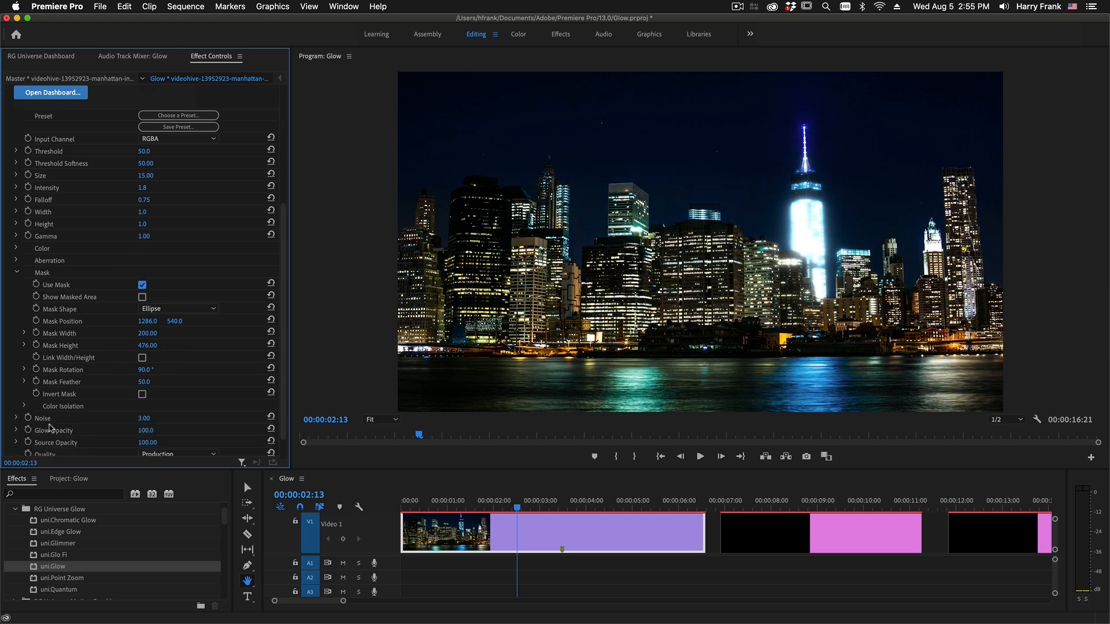
left_click(142, 284)
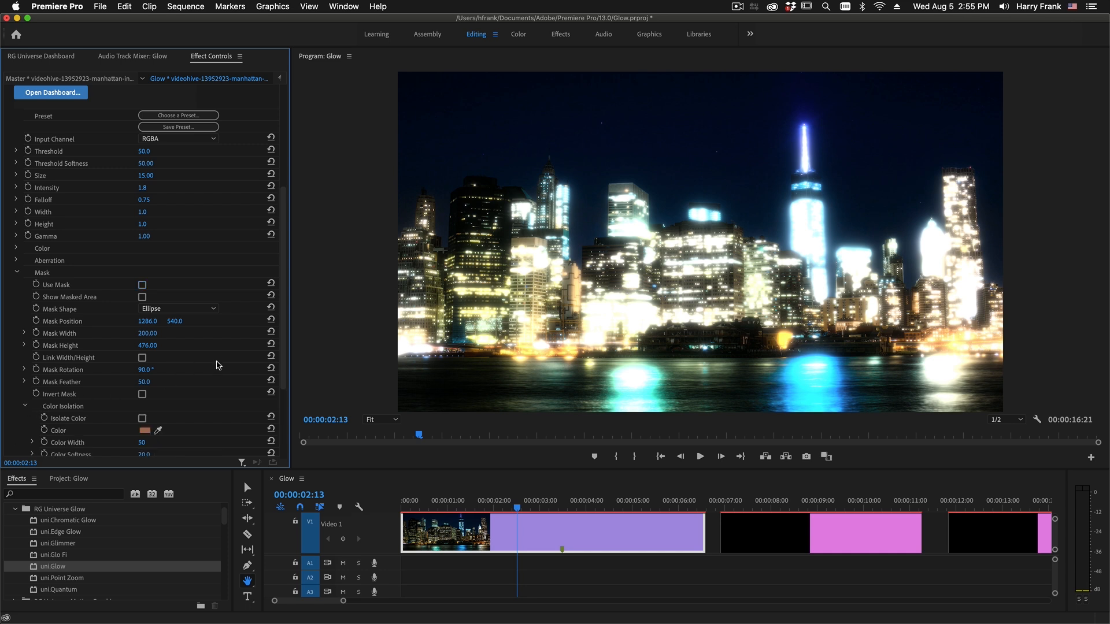
scroll("down", 3)
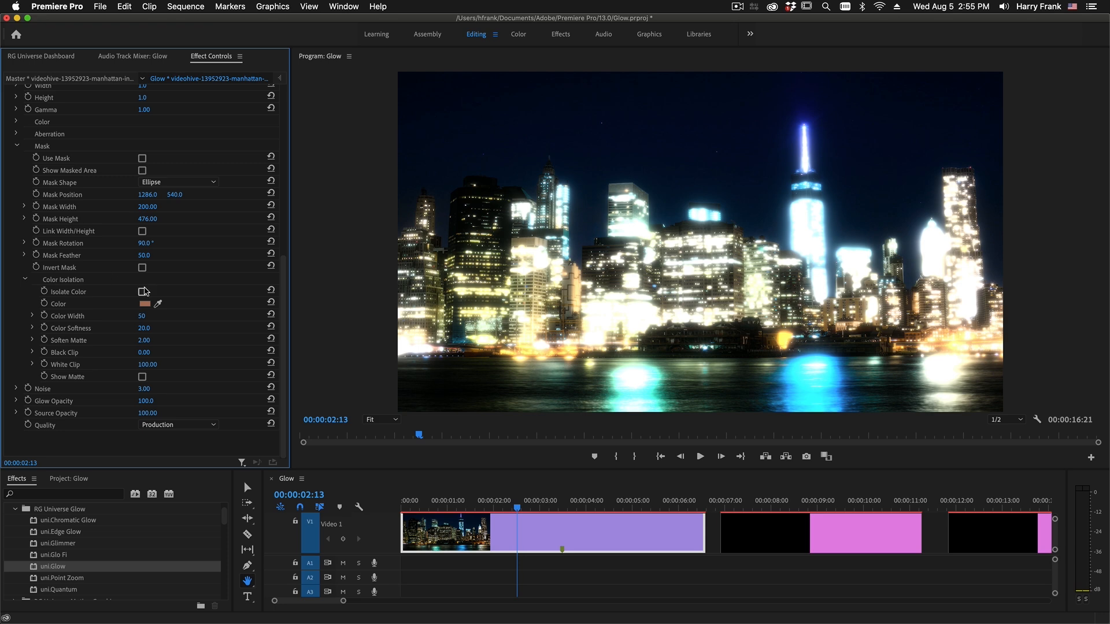
left_click(141, 291)
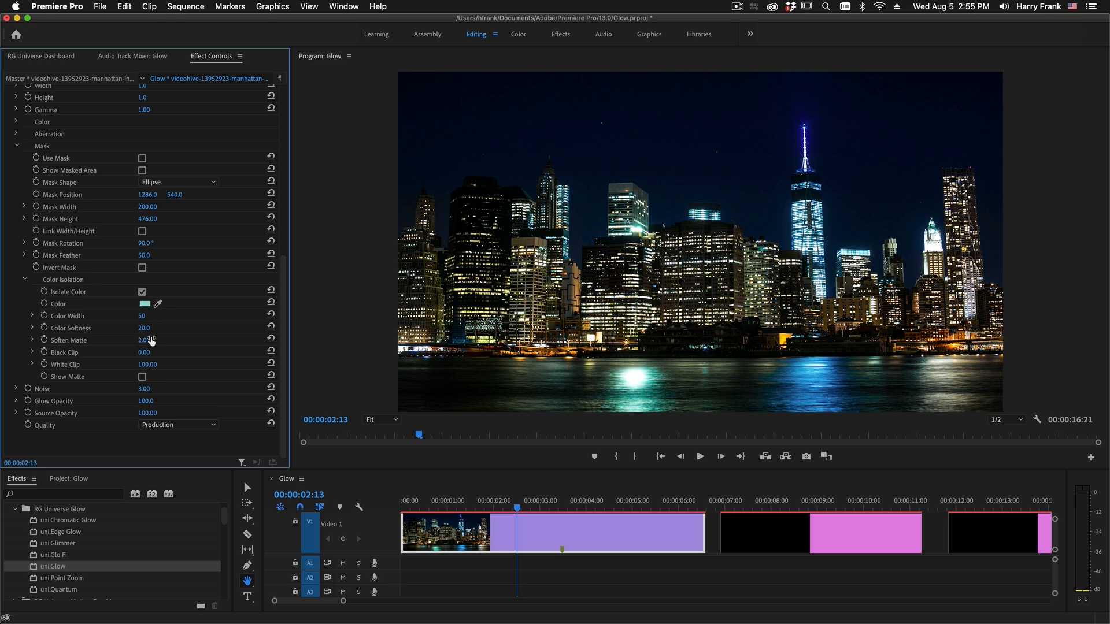
left_click(142, 376)
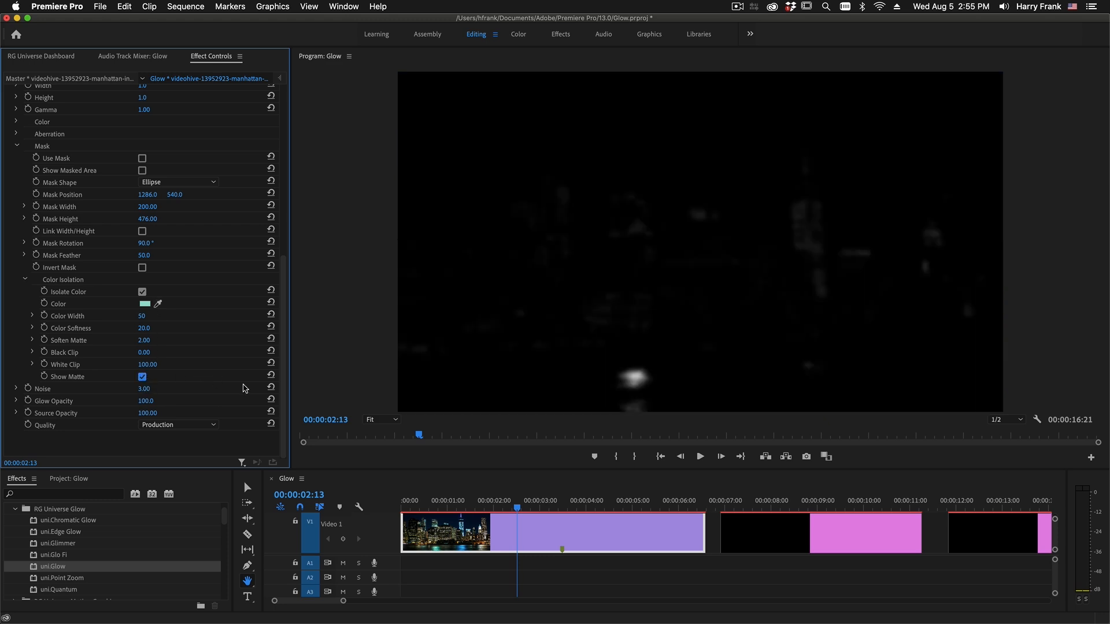
mouse_move(157, 313)
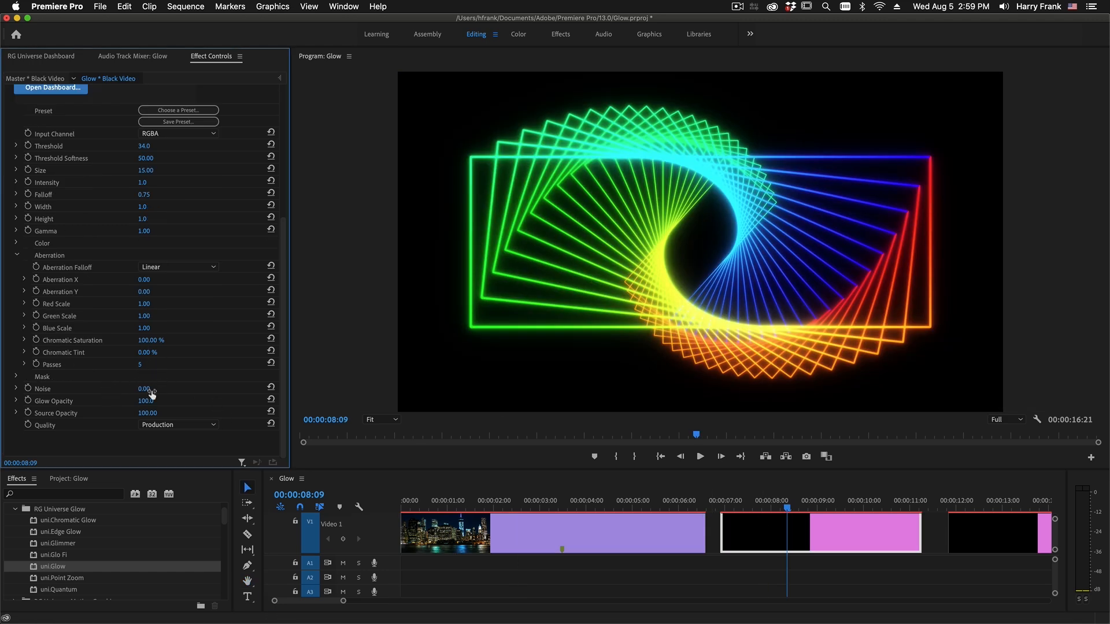
- Scrub glow Noise to 100 at 400% zoom, return it to 0, then try Source Opacity 0
left_click_drag(149, 388, 159, 388)
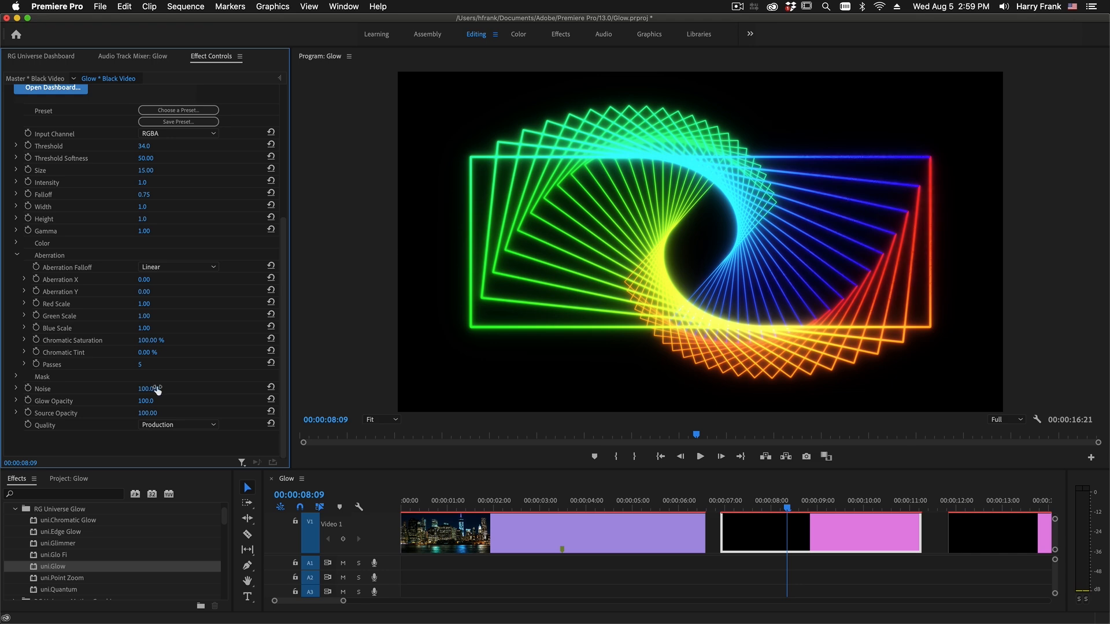
left_click(381, 419)
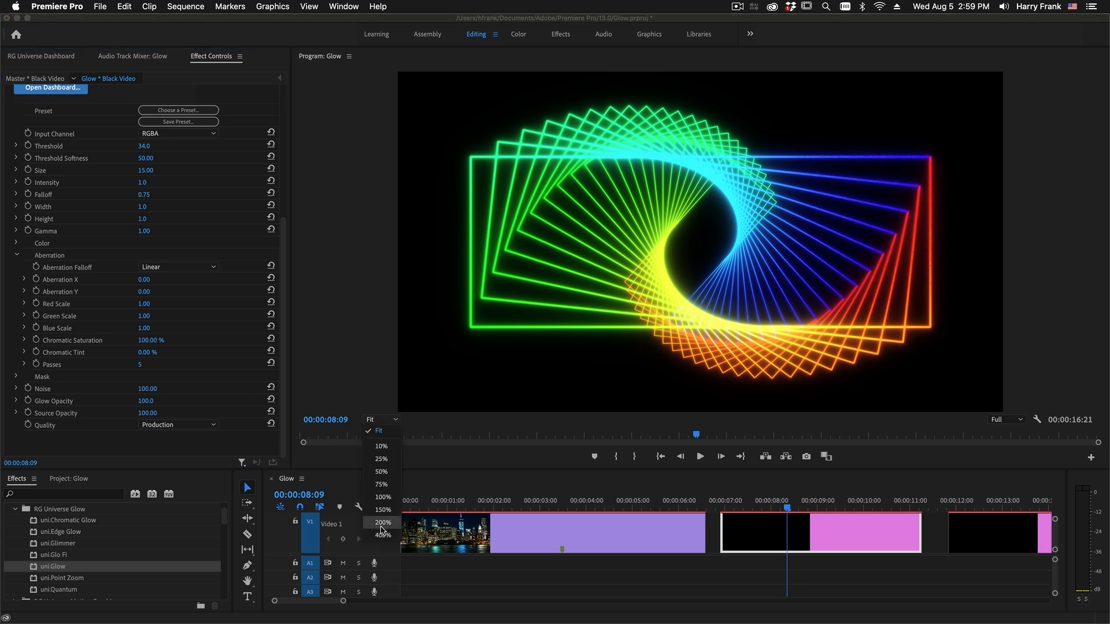
left_click(382, 534)
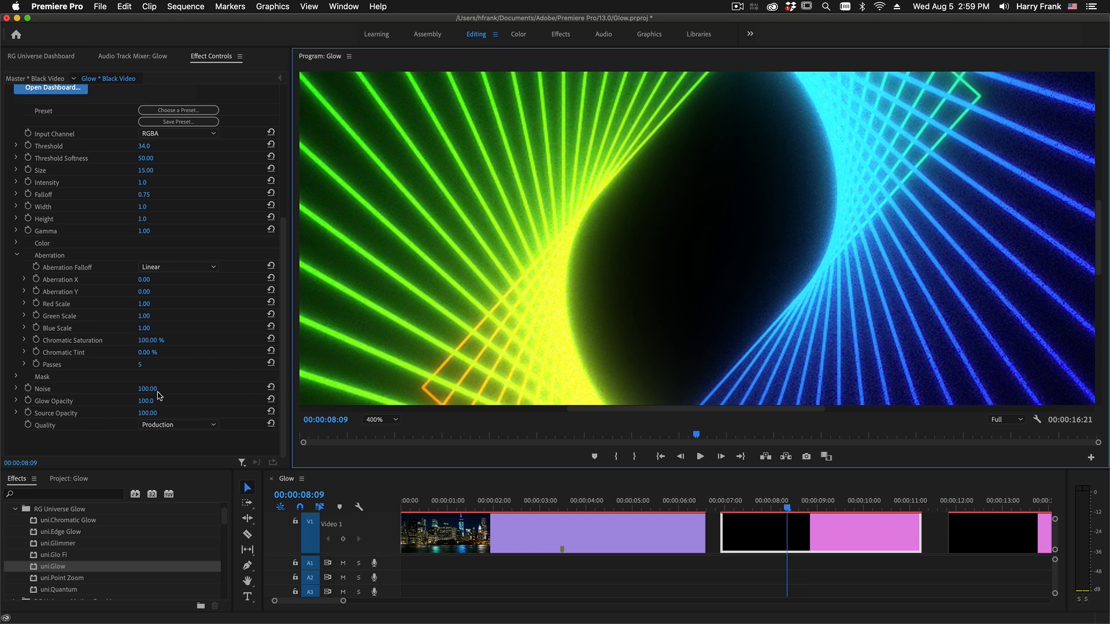
left_click_drag(147, 388, 132, 389)
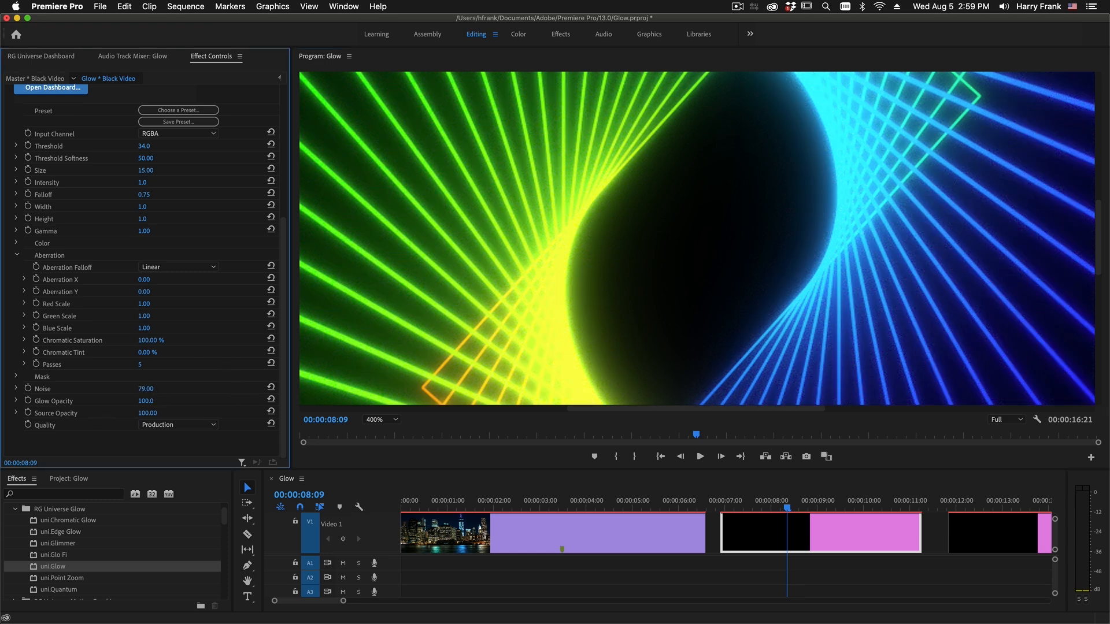
left_click(698, 456)
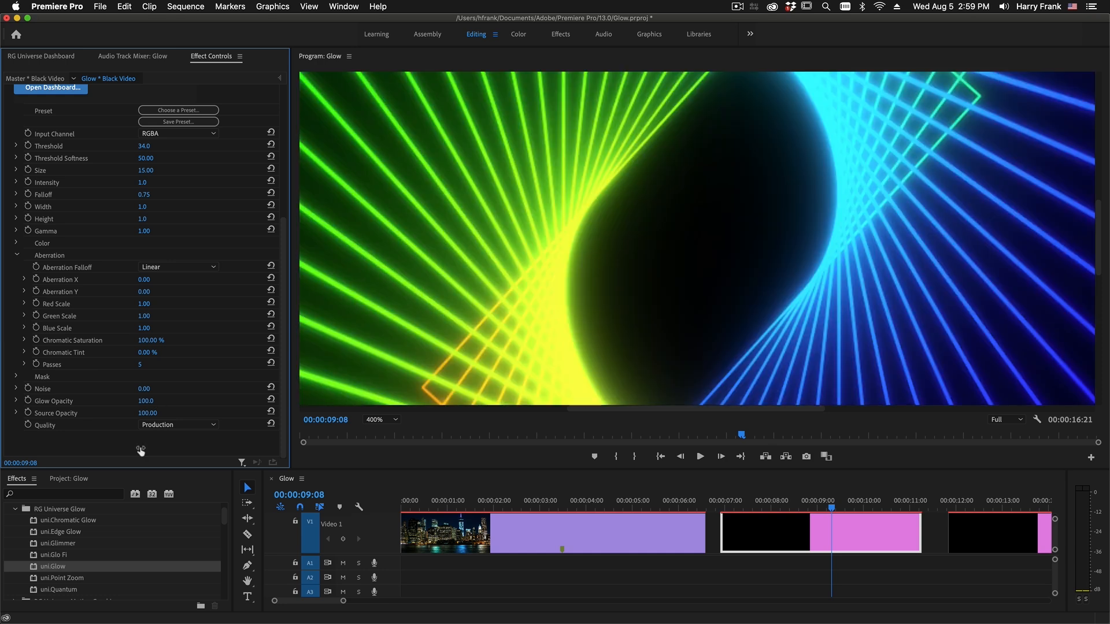
left_click(147, 412)
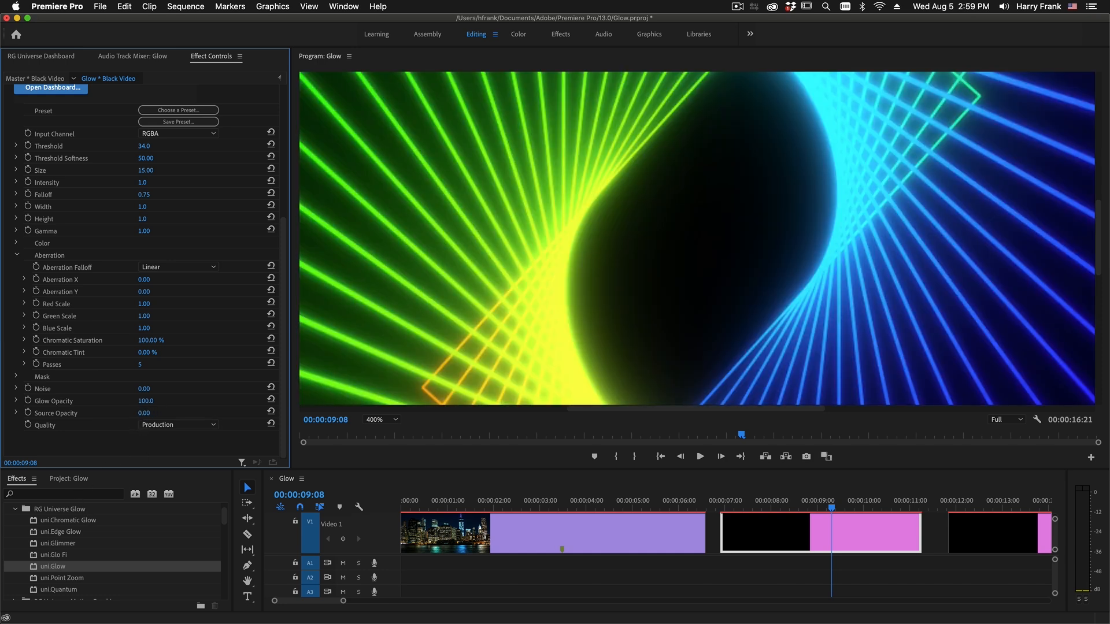
left_click(146, 413)
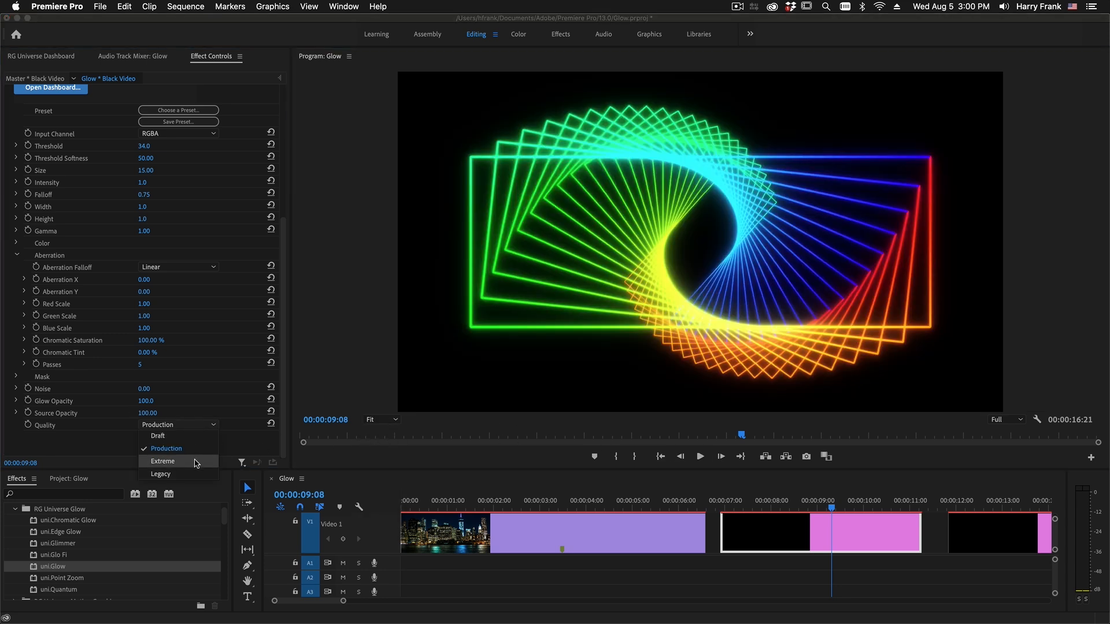
mouse_move(166, 448)
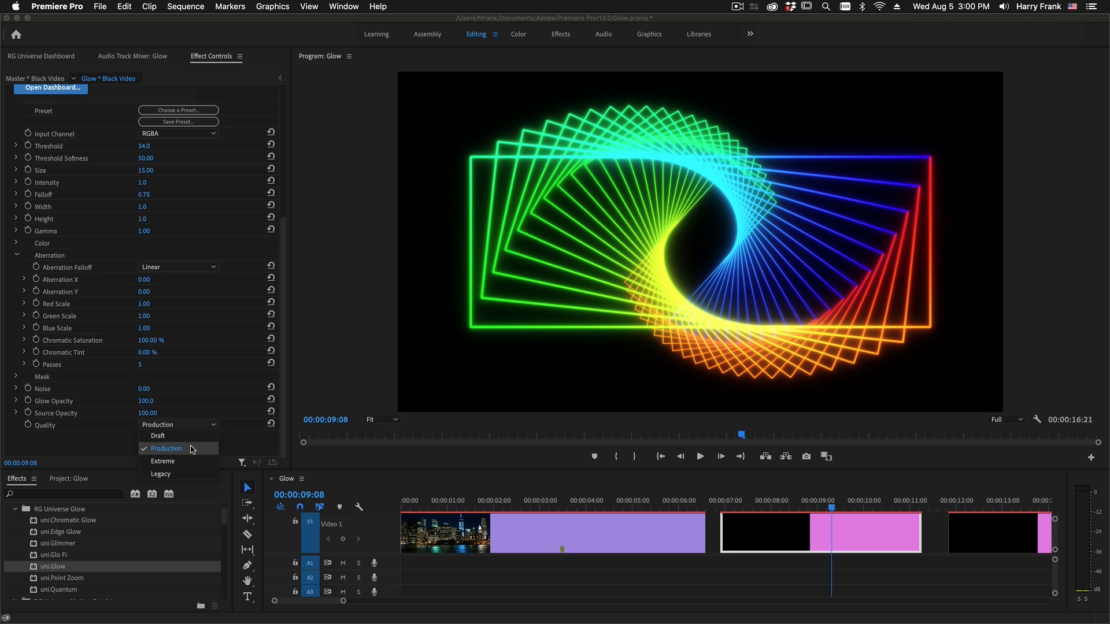
mouse_move(170, 439)
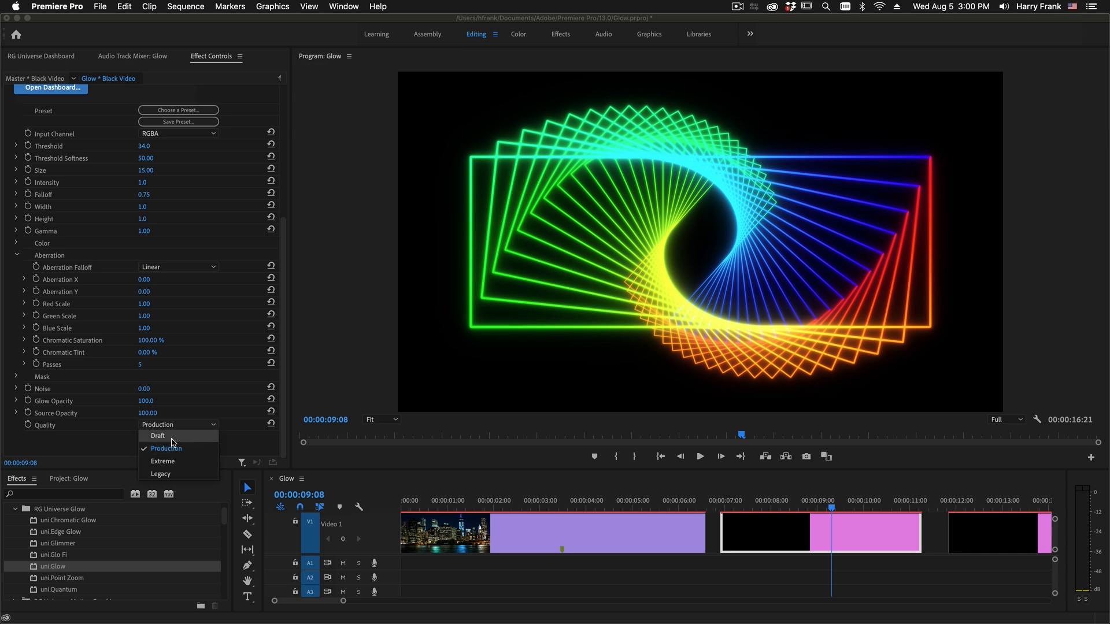
- Try Draft and Extreme glow quality, scrub Size to 36 and Intensity to 1.7, then pick Legacy
left_click(157, 435)
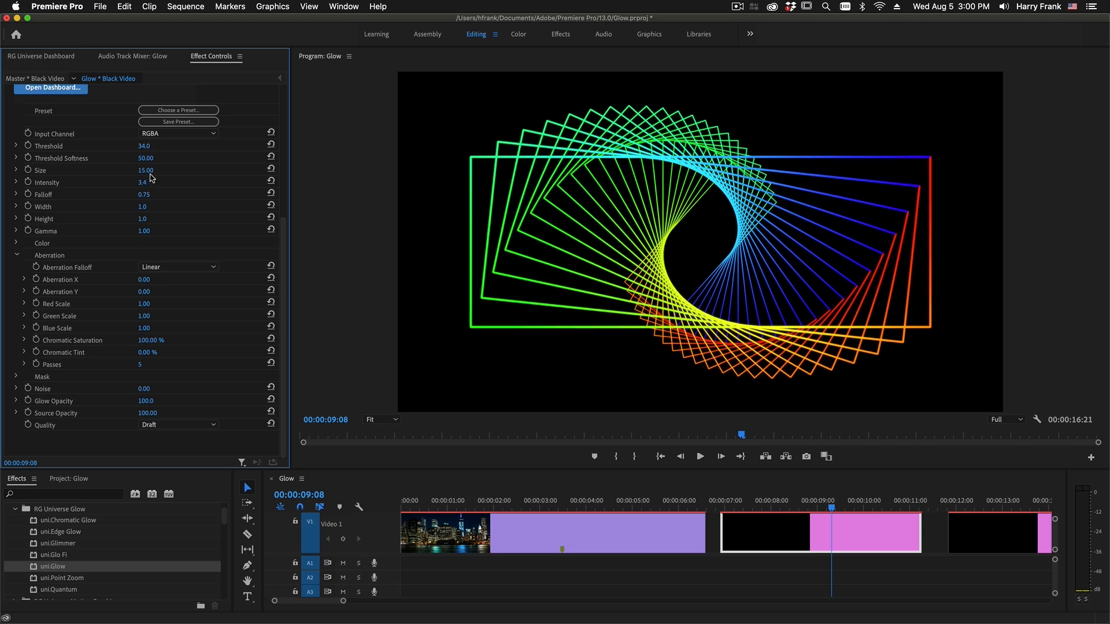
left_click_drag(145, 170, 160, 170)
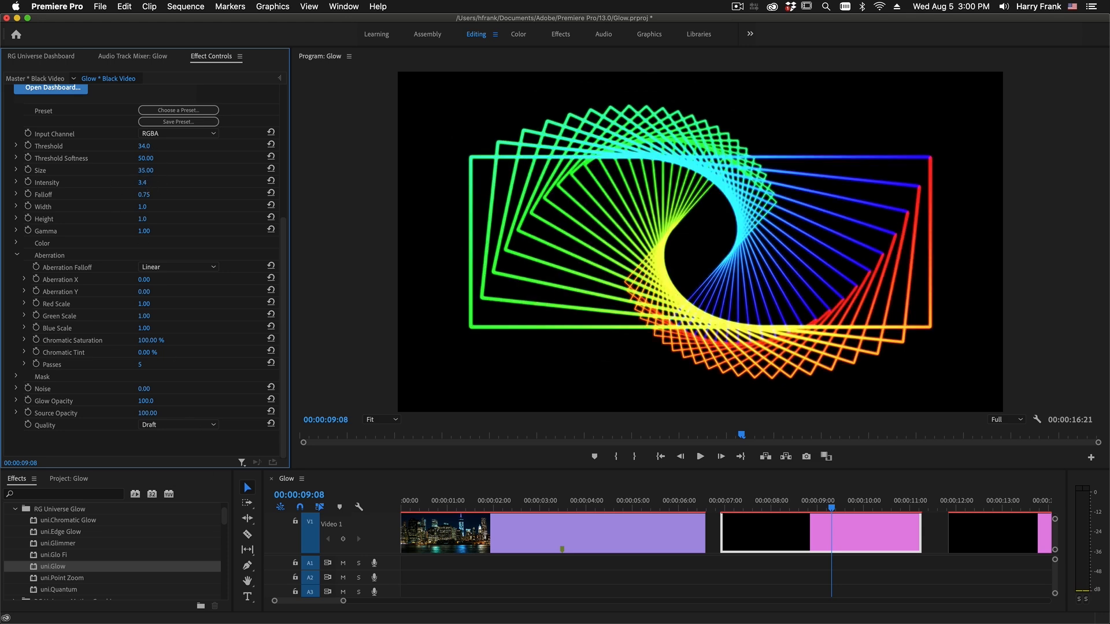
left_click(178, 425)
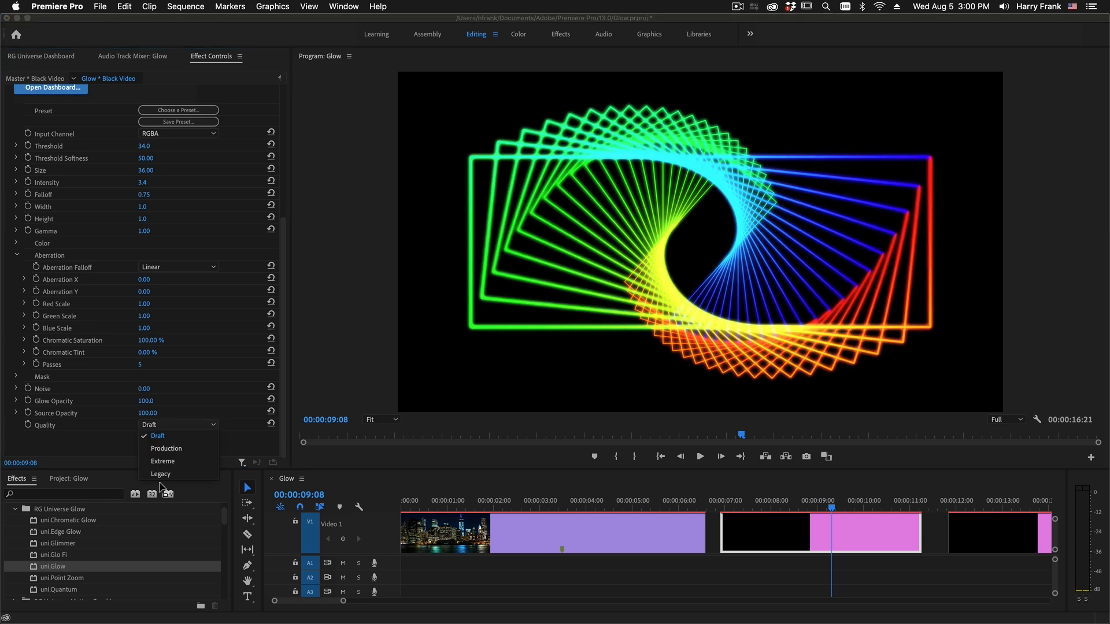
left_click(161, 461)
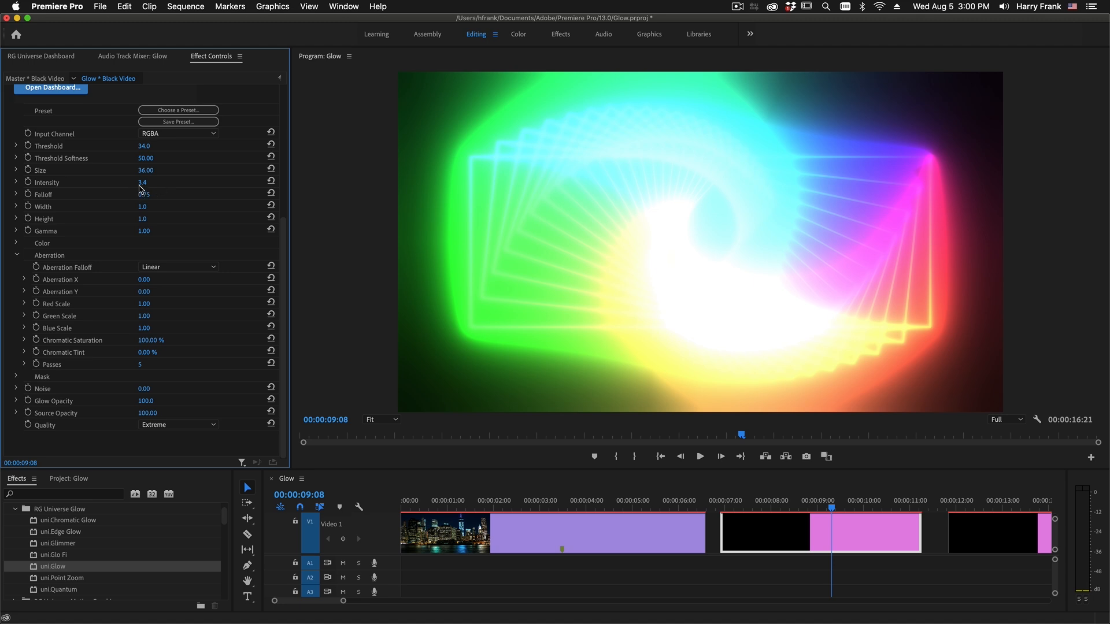
left_click_drag(145, 182, 142, 182)
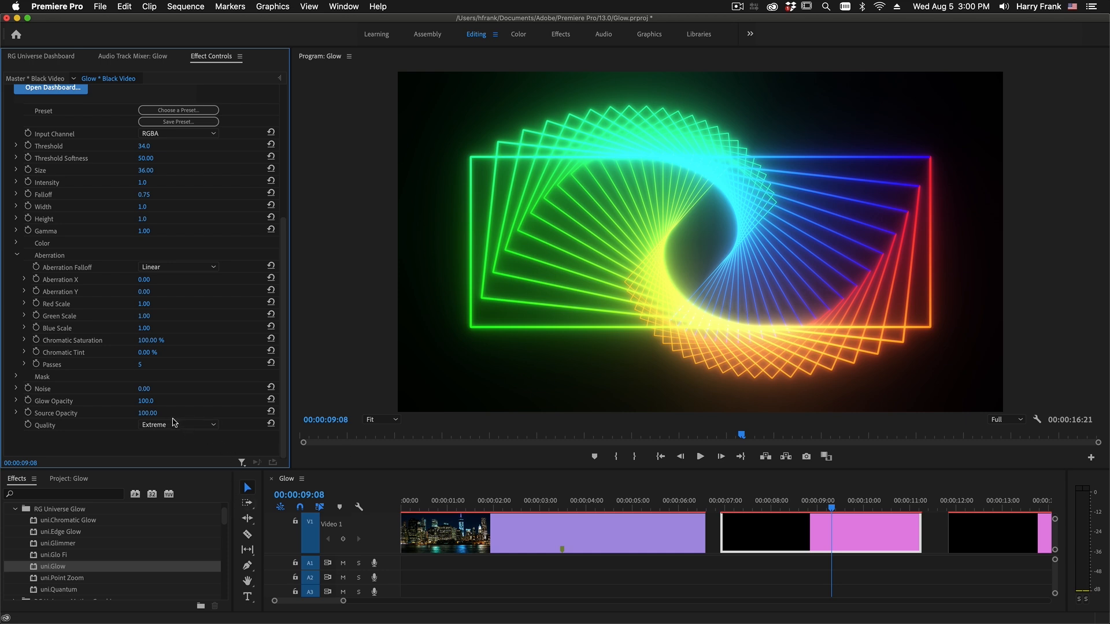
left_click(177, 425)
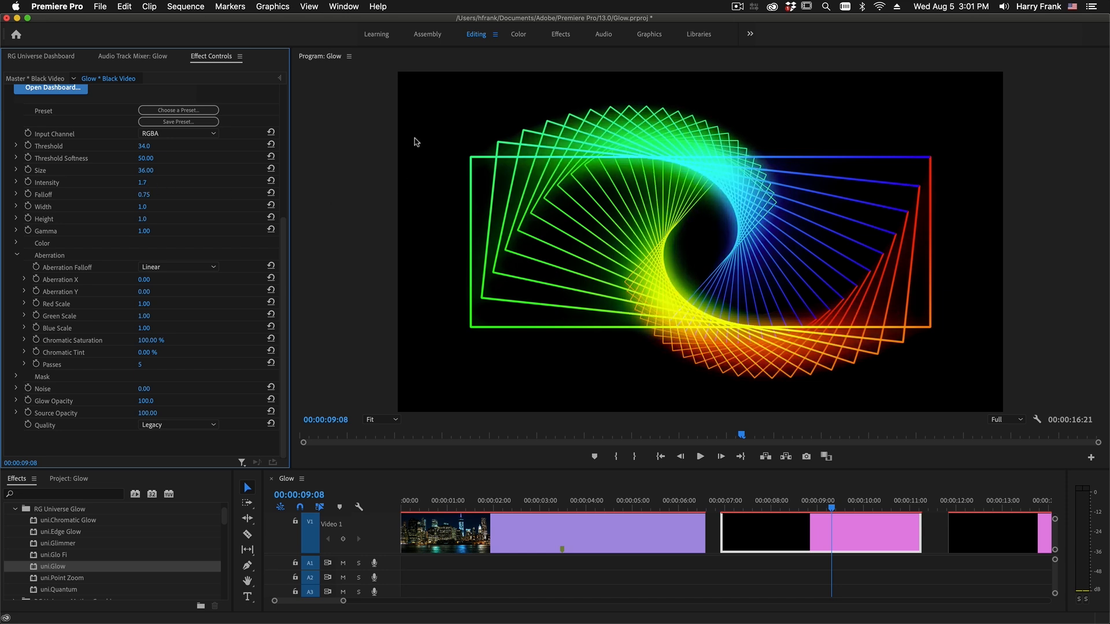
mouse_move(572, 468)
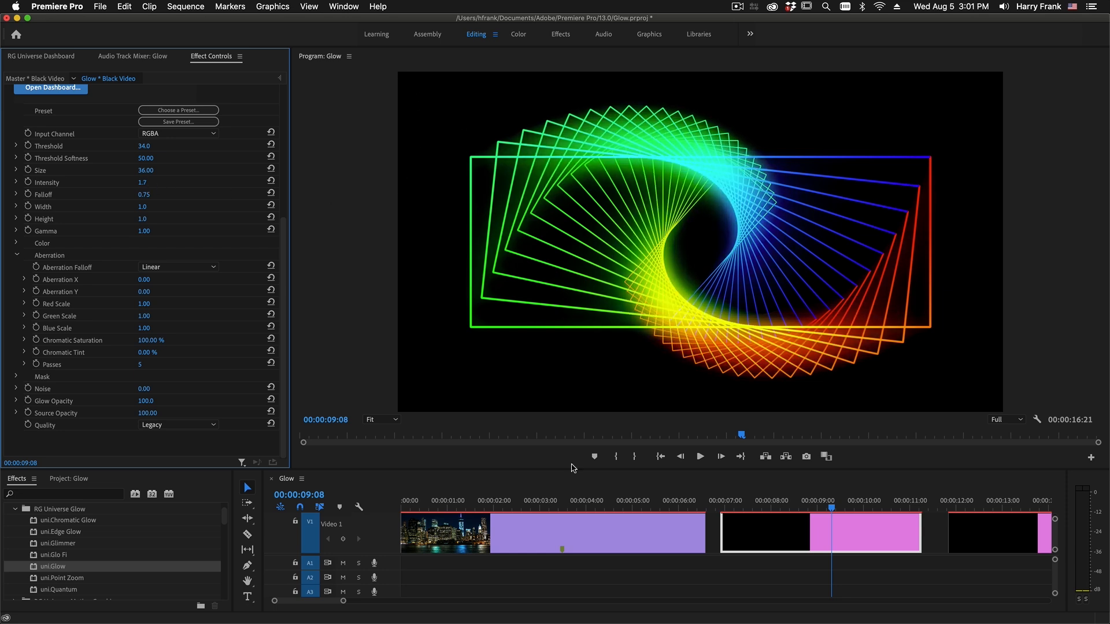